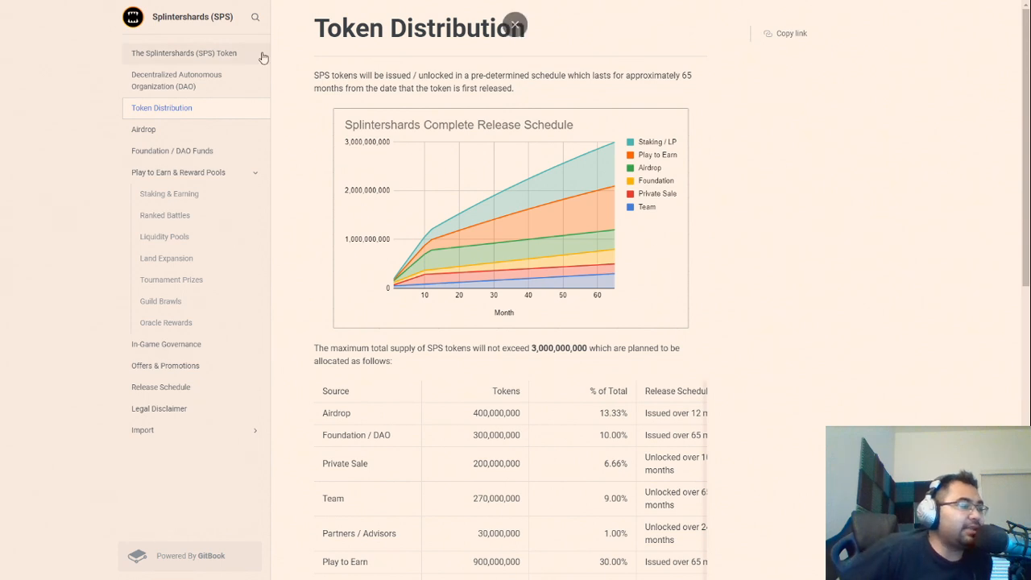
- Divide 400 by 12 in Calculator to get about 33.33 per month for the airdrop
scroll("down", 3)
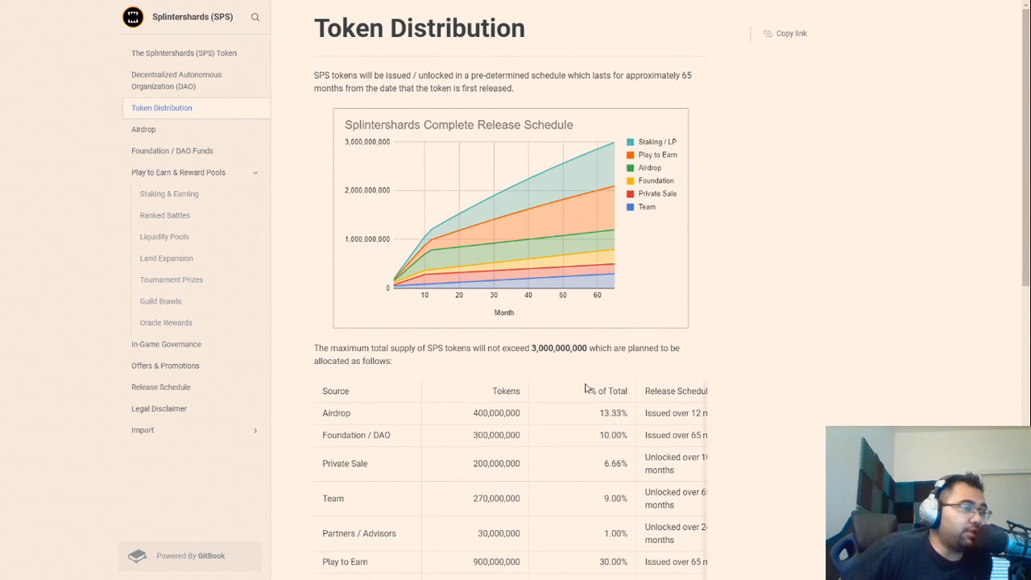
mouse_move(718, 366)
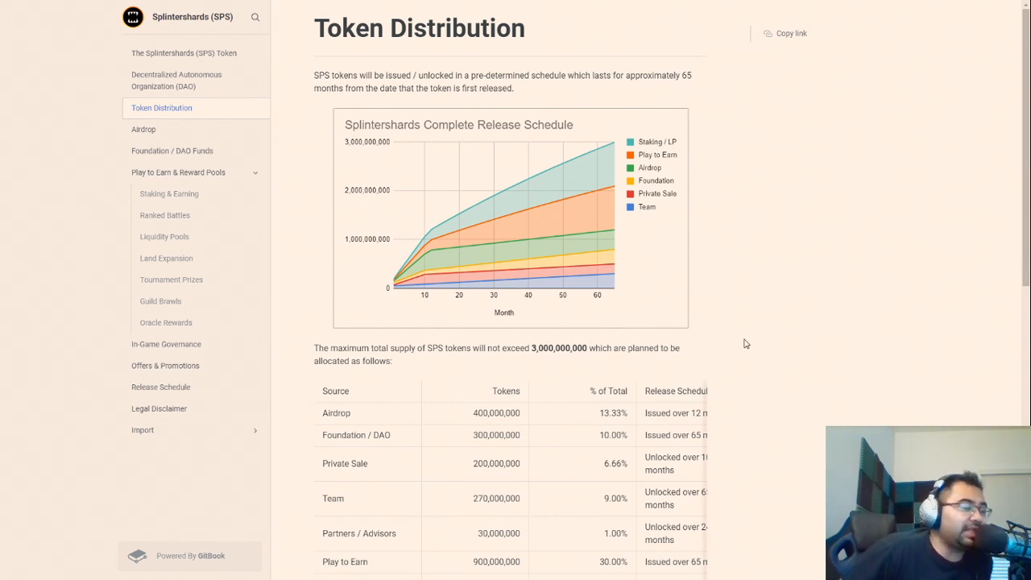
mouse_move(737, 335)
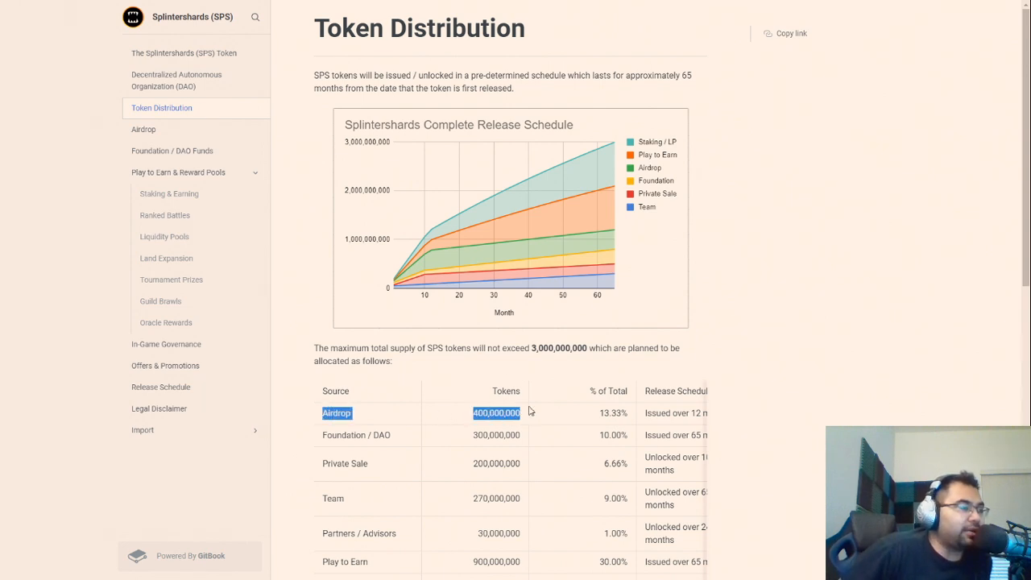
mouse_move(530, 422)
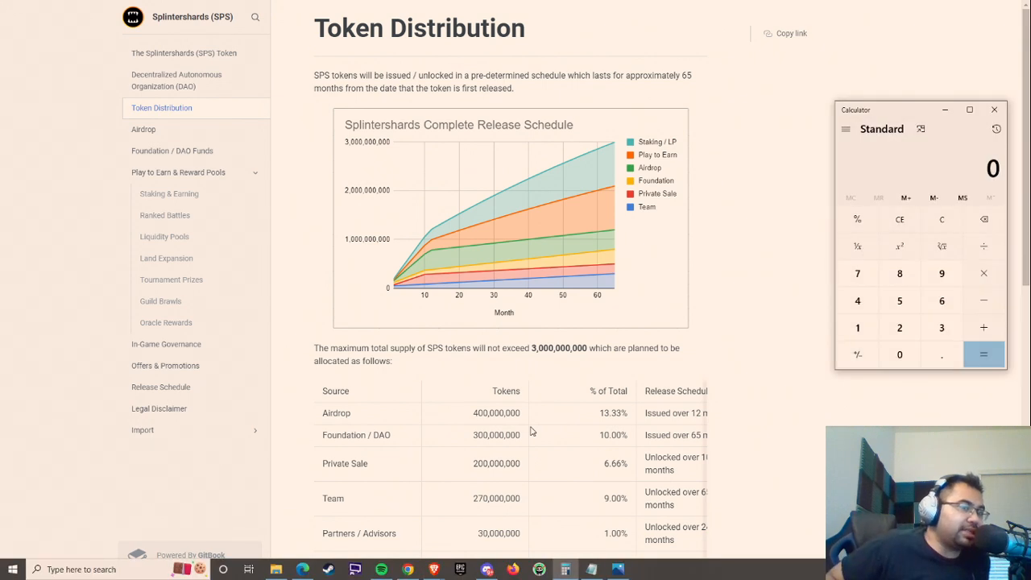
left_click(899, 327)
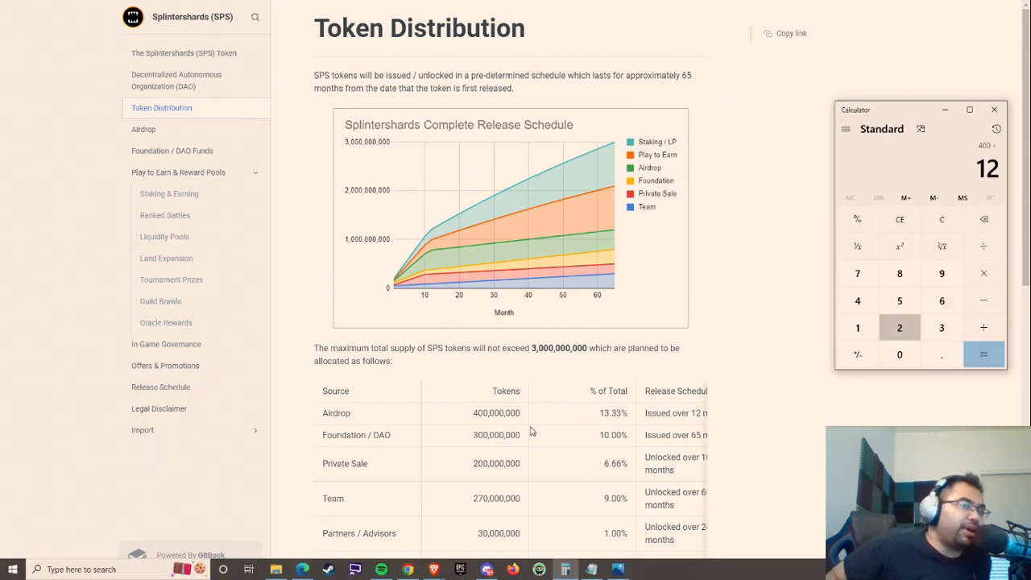
left_click(983, 354)
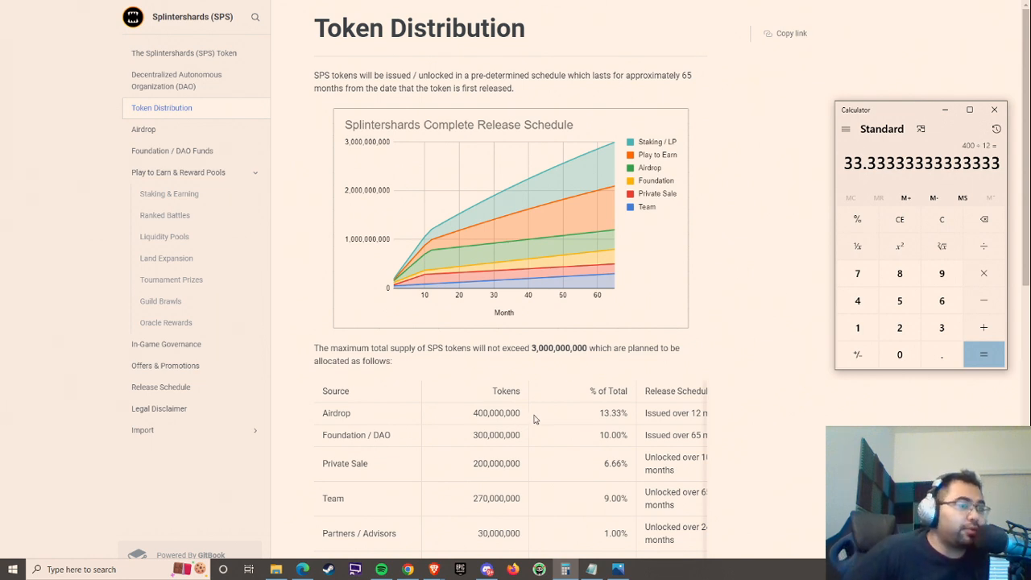
mouse_move(736, 178)
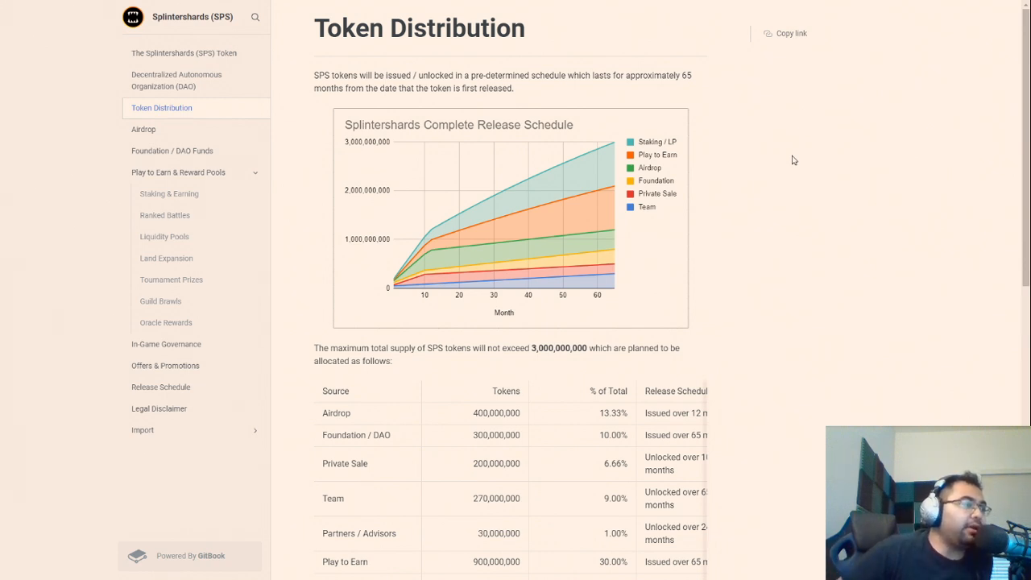
mouse_move(359, 146)
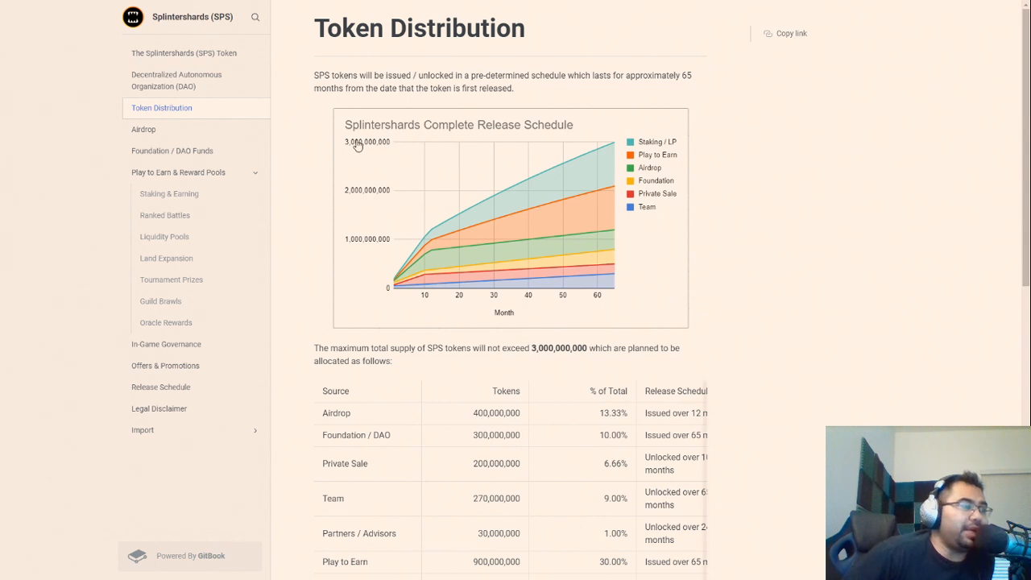
mouse_move(577, 372)
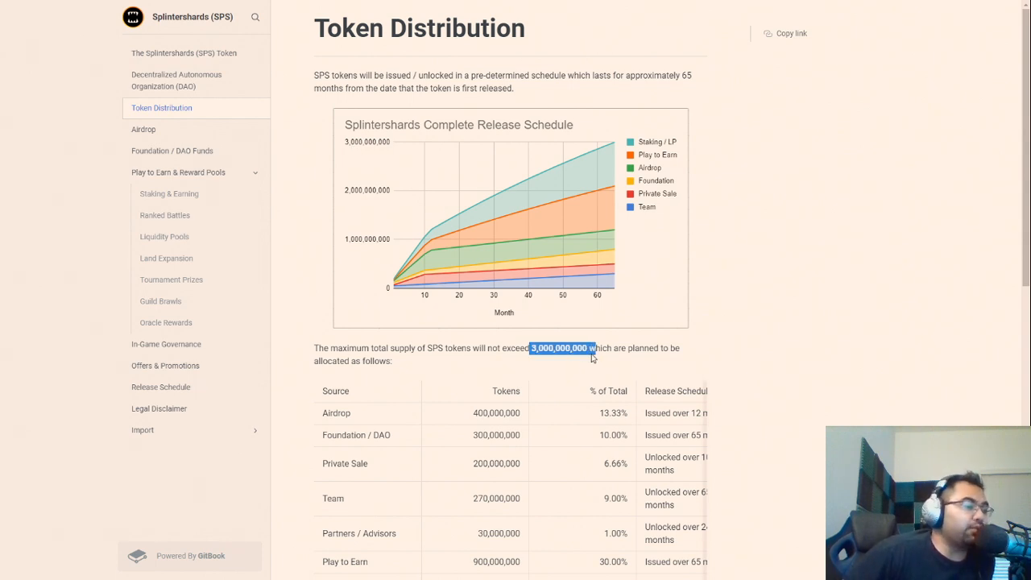
left_click(589, 356)
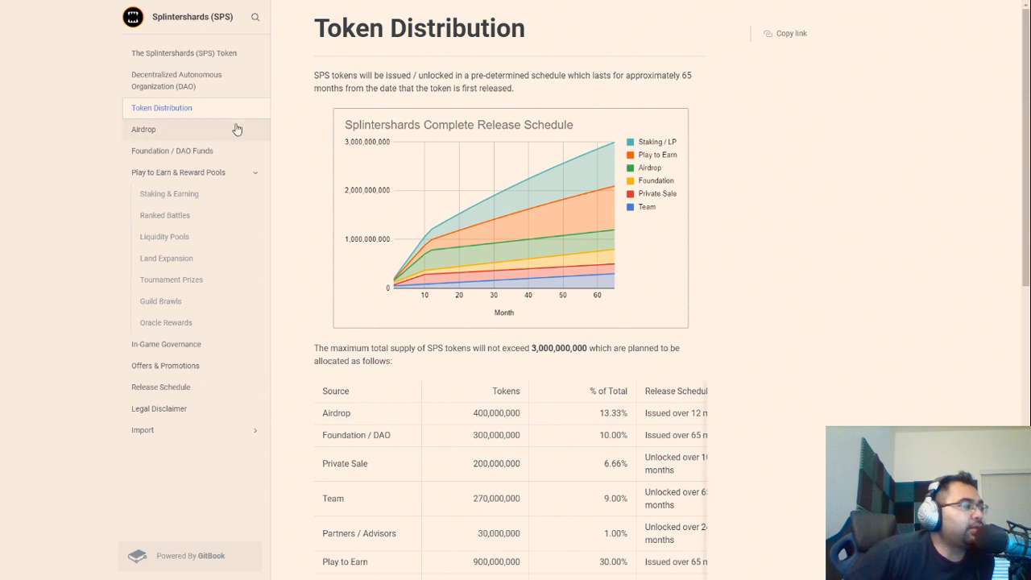
- Show the Play to Earn & Reward Pools page and its monthly SPS allocation table
left_click(177, 170)
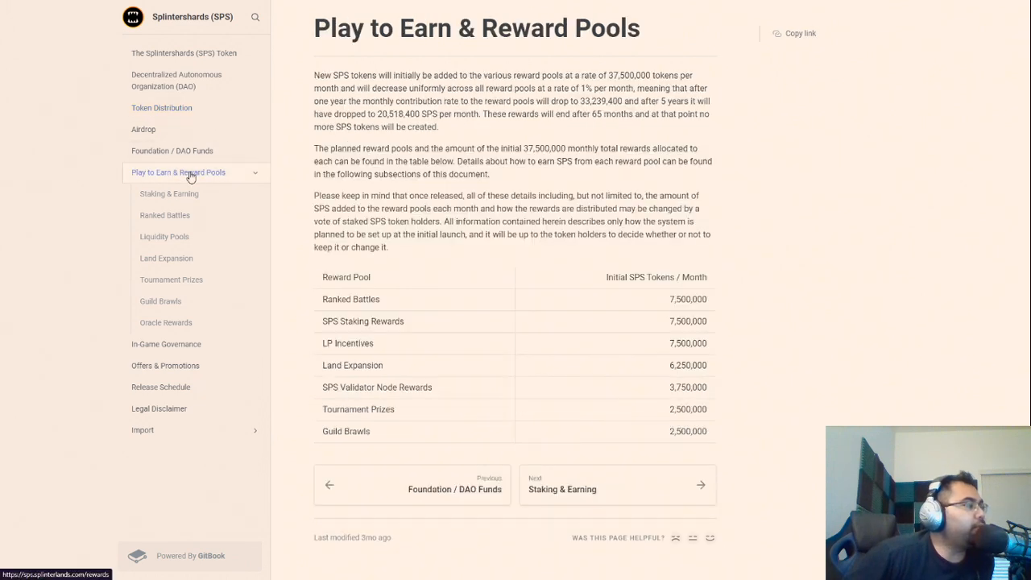
mouse_move(200, 142)
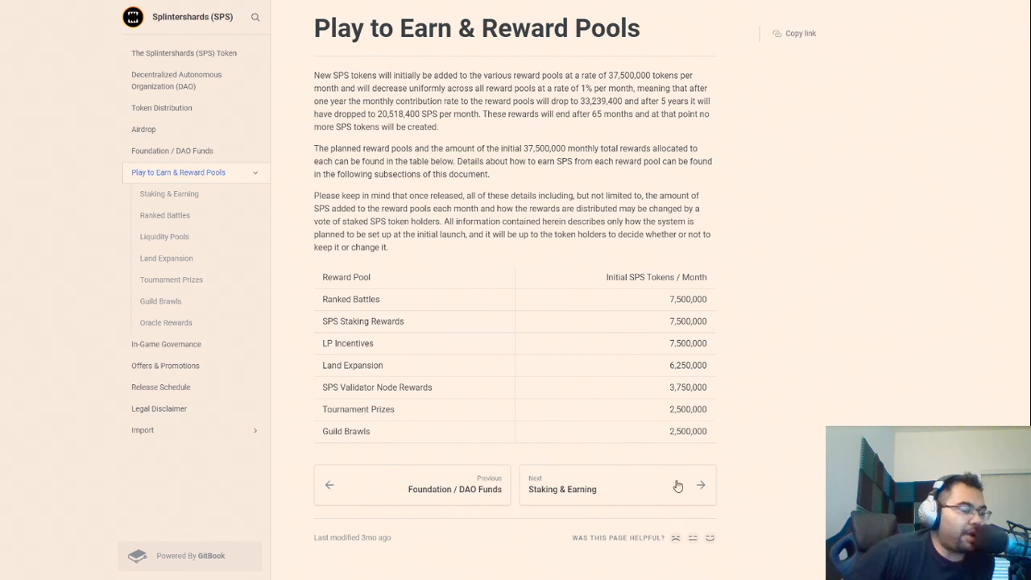
mouse_move(585, 311)
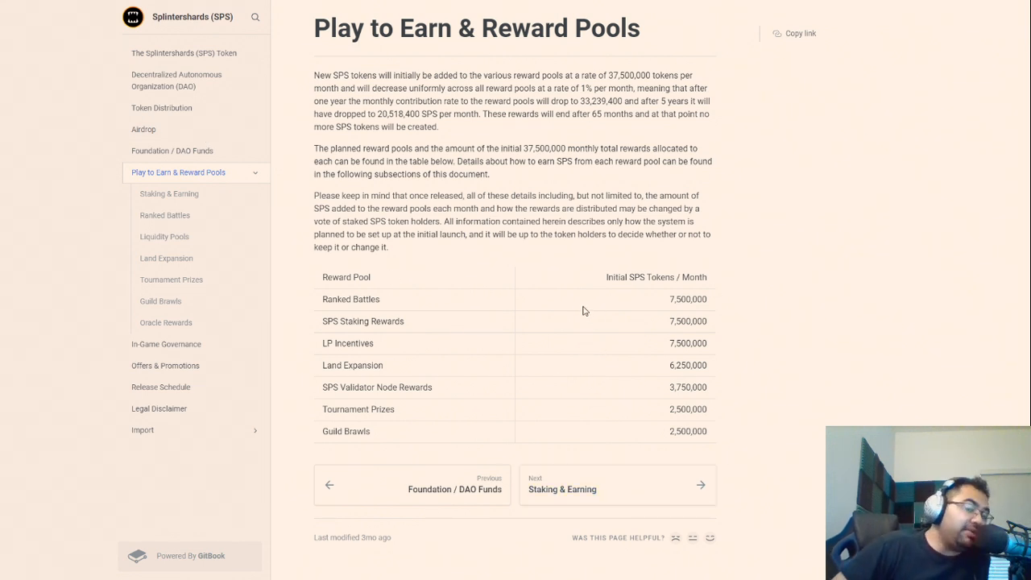
mouse_move(532, 277)
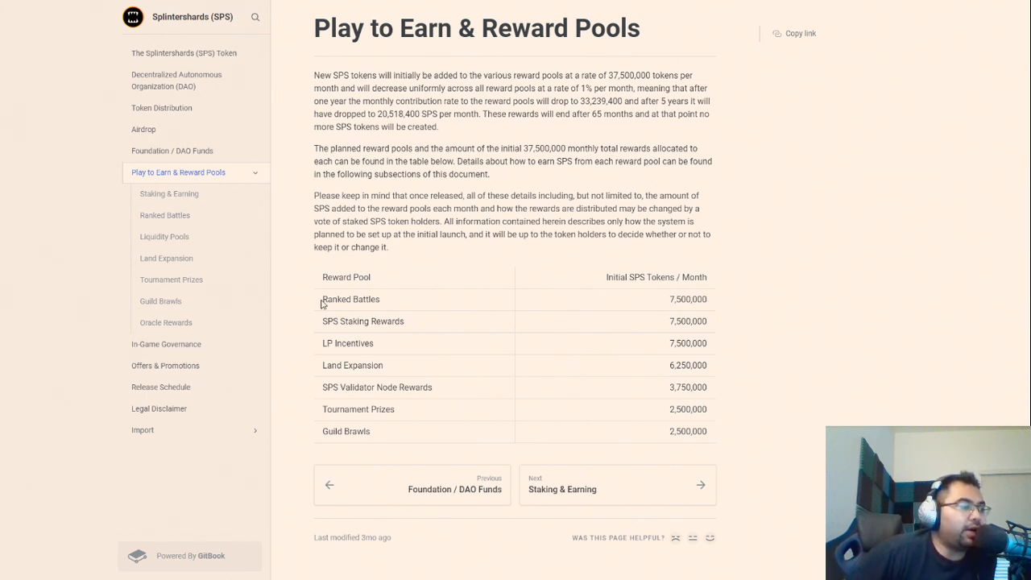
double_click(350, 298)
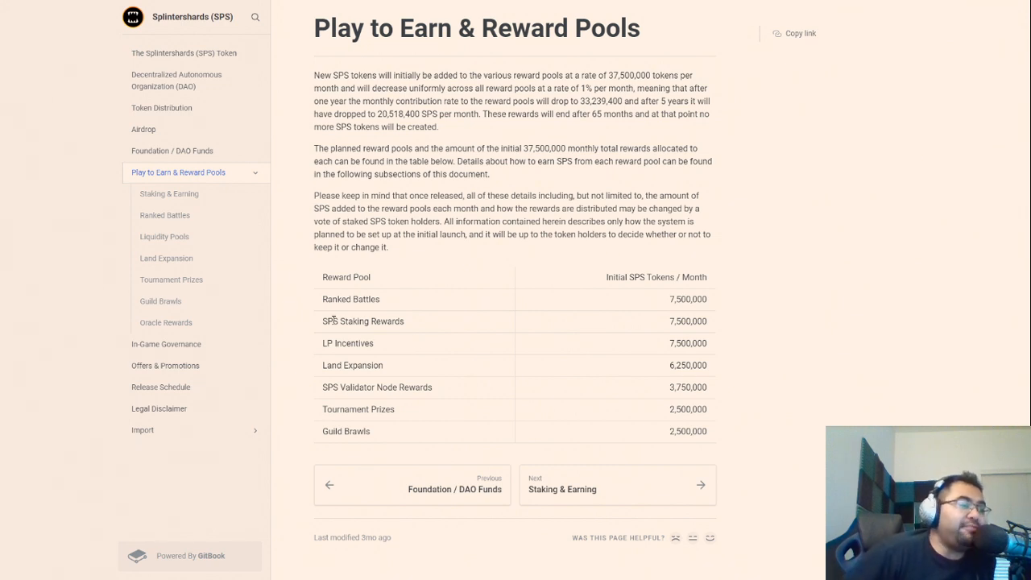
mouse_move(464, 296)
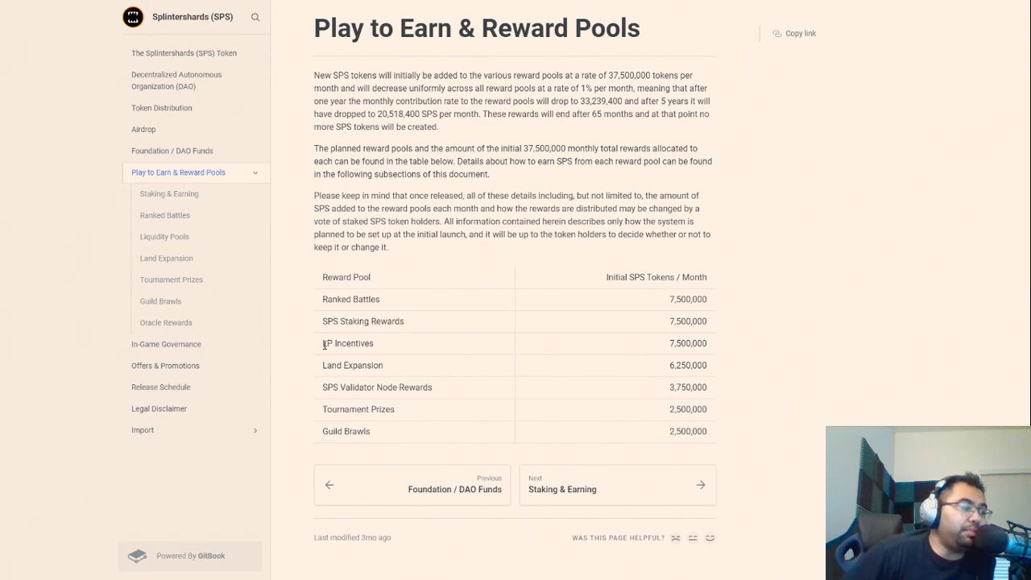
mouse_move(393, 348)
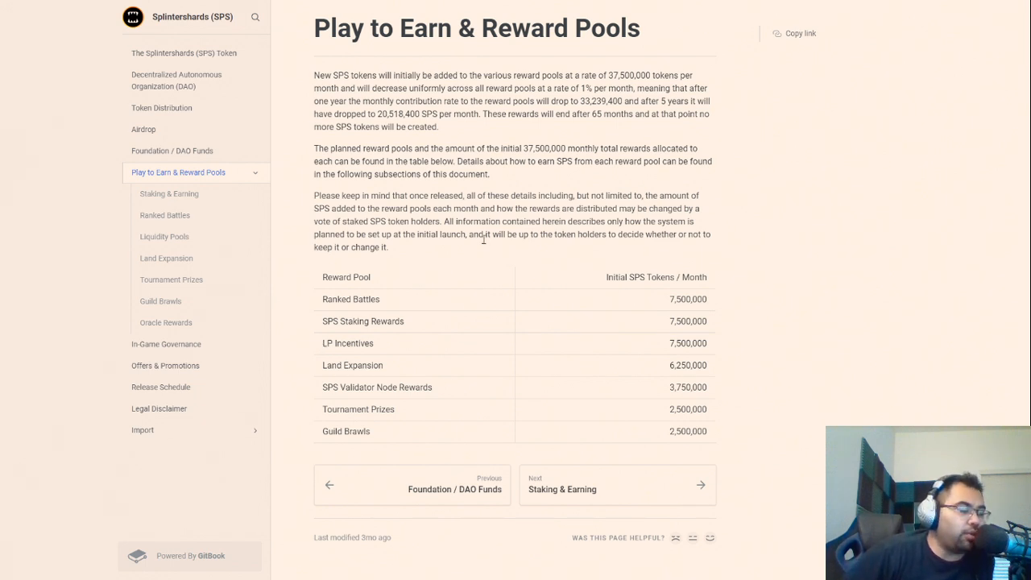
mouse_move(323, 346)
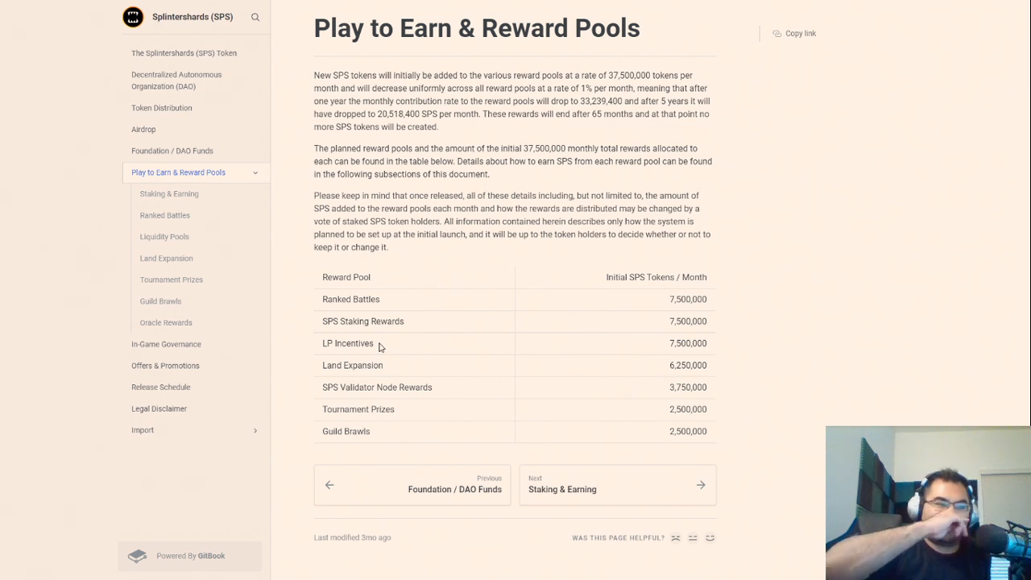
- Highlight the Tournament Prizes pool name and its monthly SPS amount in the table
double_click(345, 343)
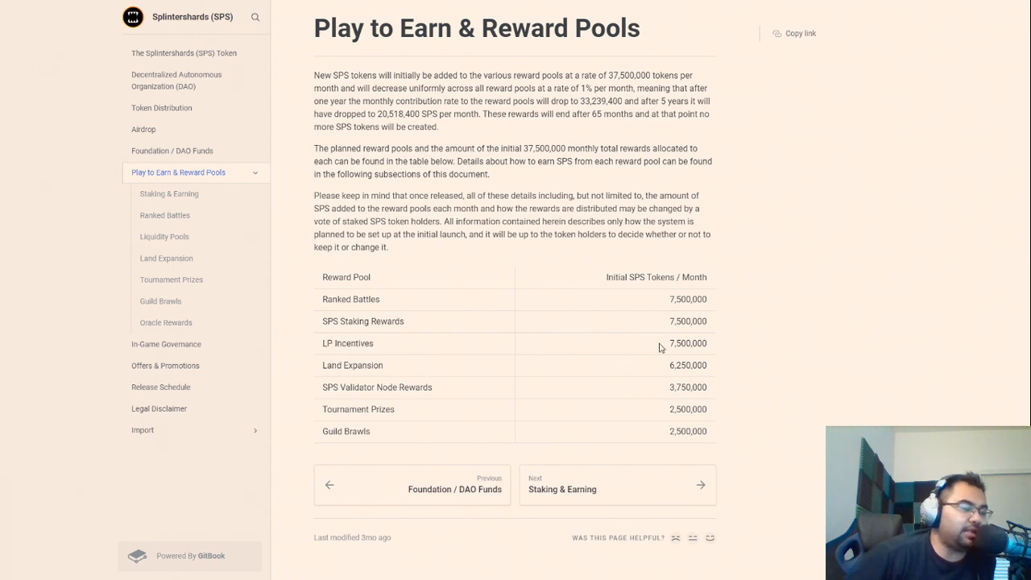
mouse_move(386, 374)
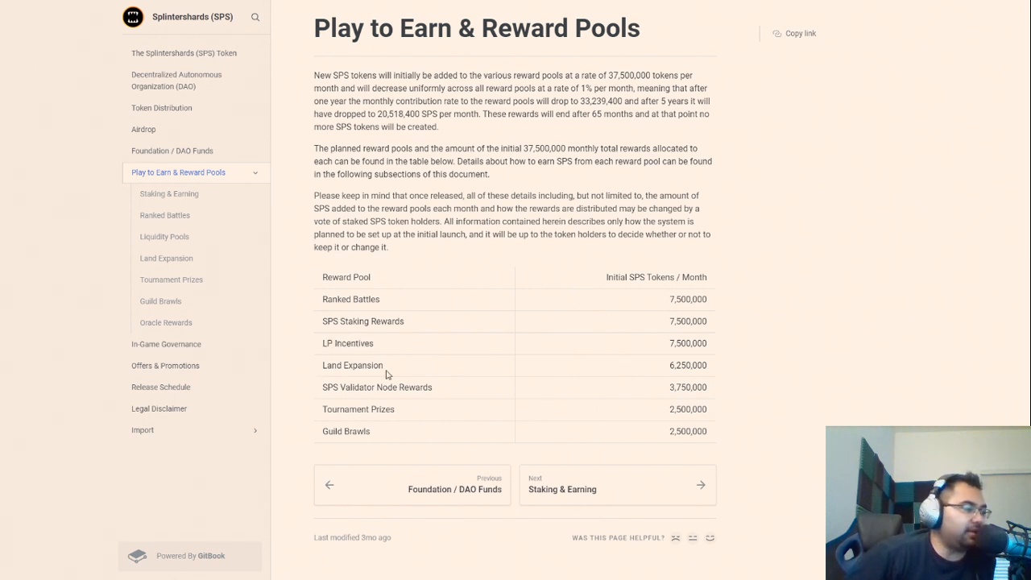
mouse_move(302, 400)
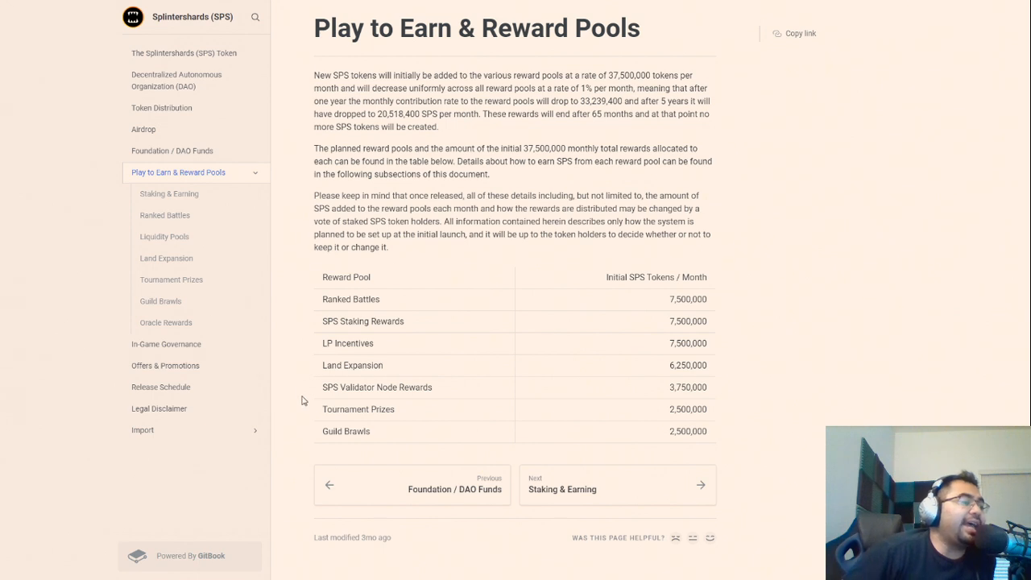
mouse_move(399, 398)
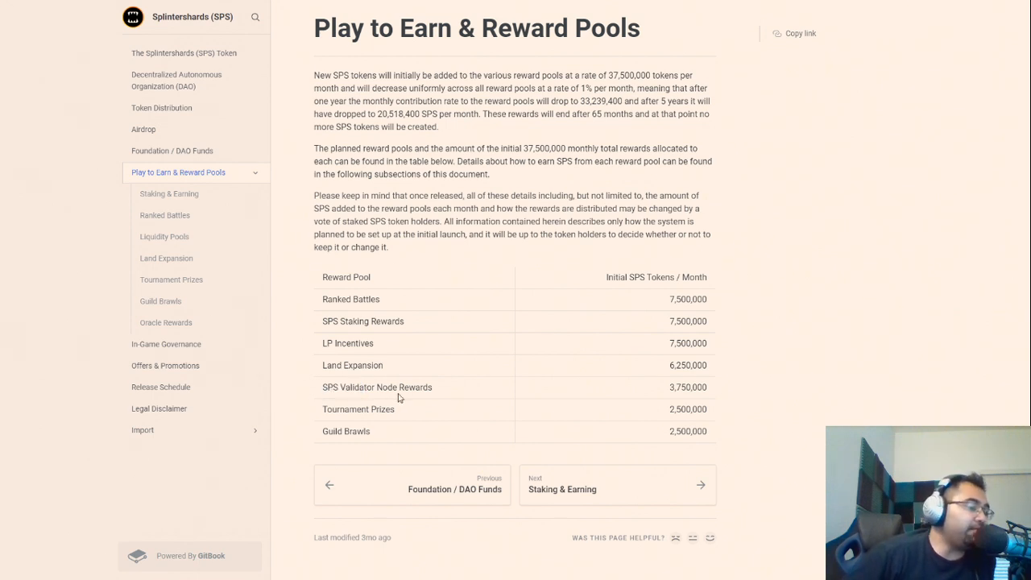
mouse_move(409, 387)
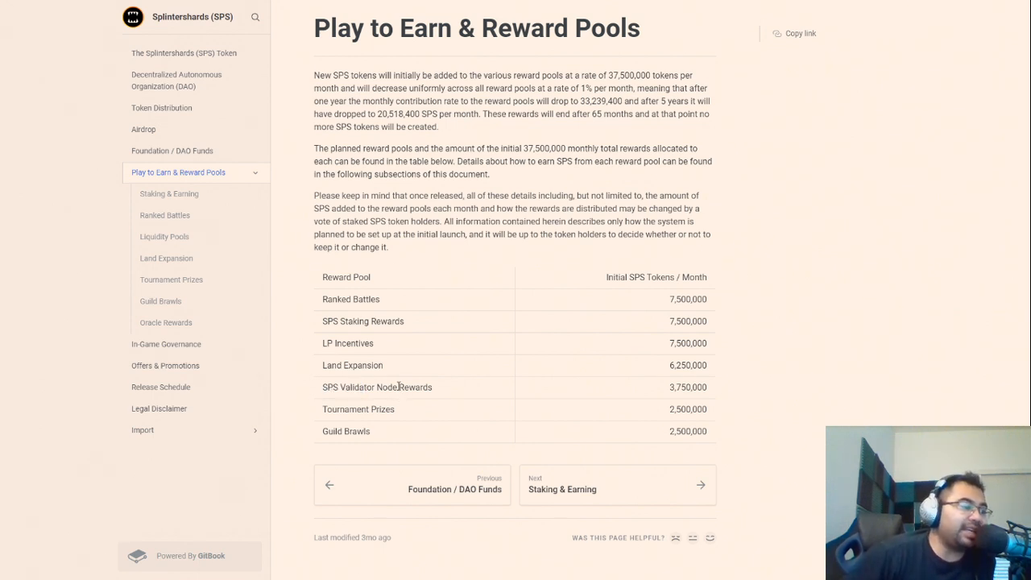
mouse_move(393, 393)
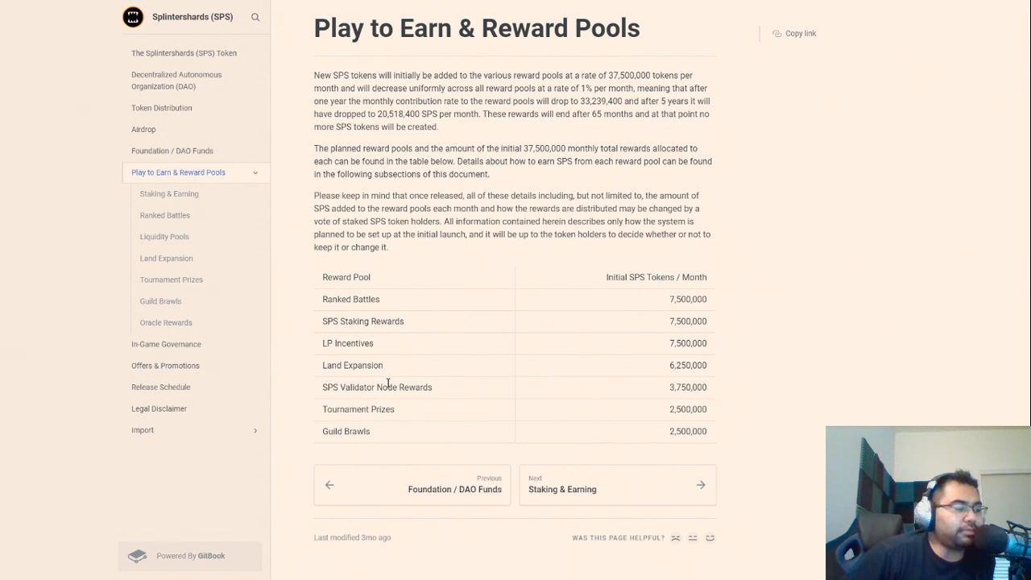
mouse_move(399, 412)
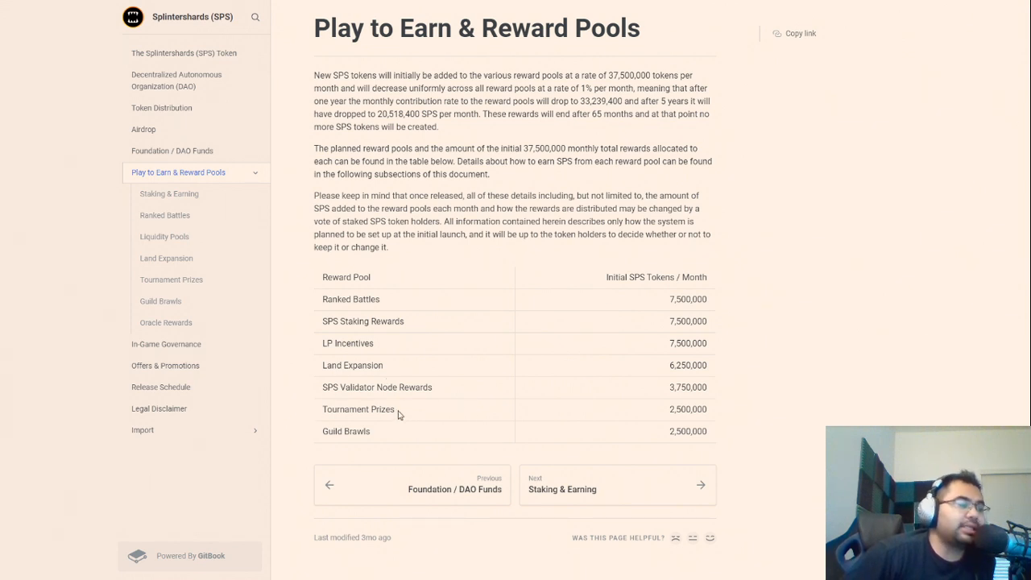
double_click(688, 409)
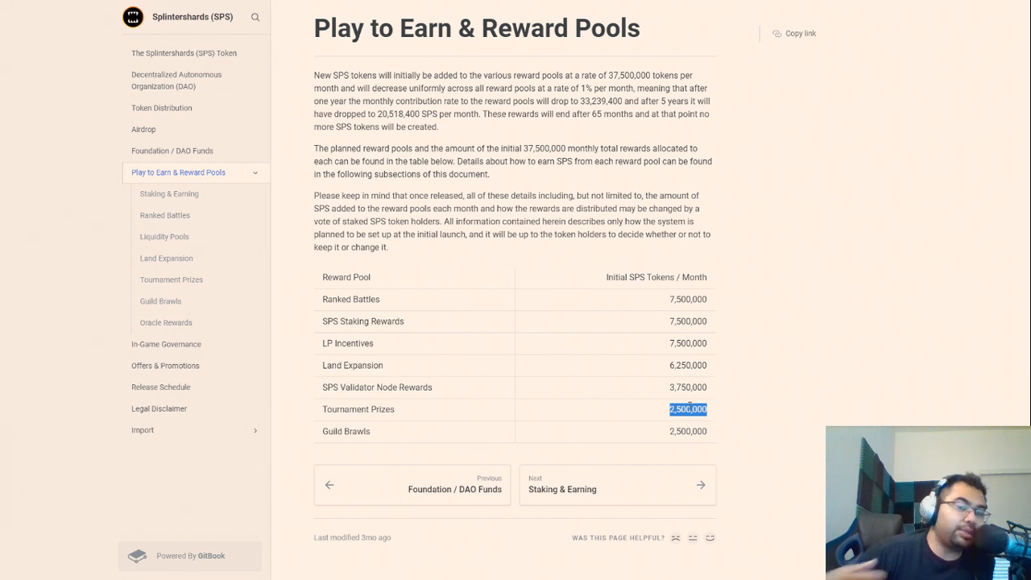
mouse_move(606, 366)
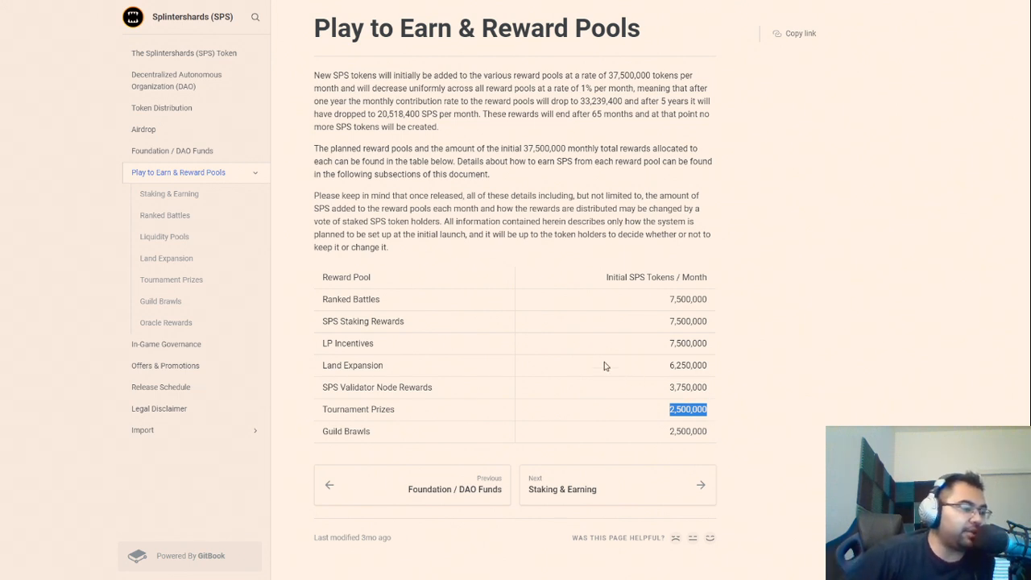
mouse_move(564, 367)
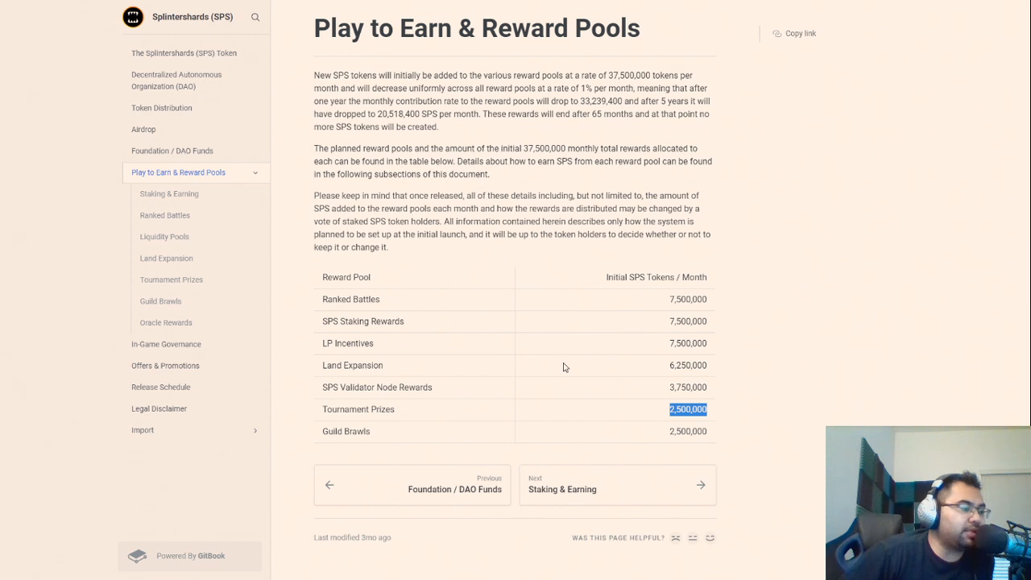
mouse_move(551, 361)
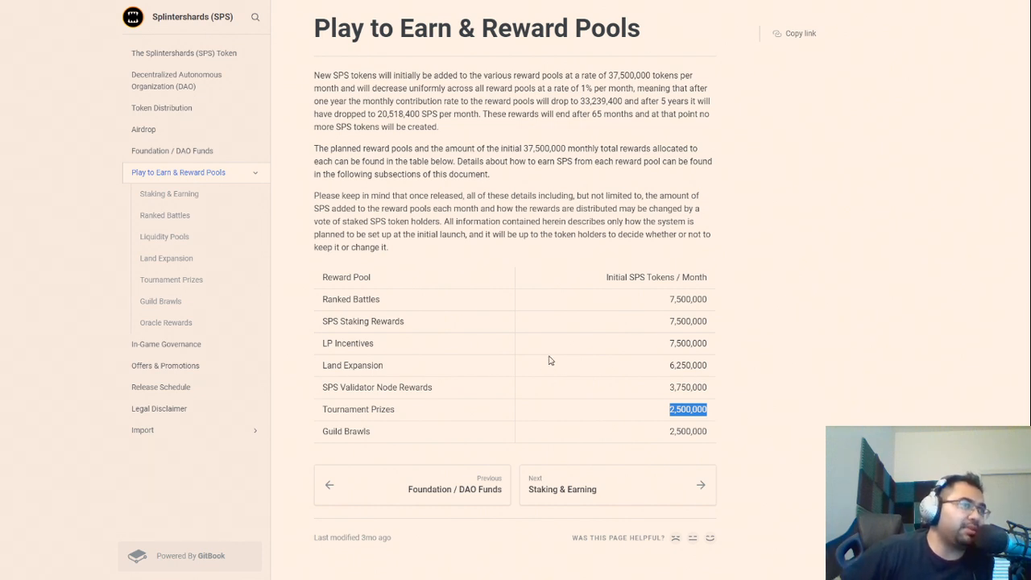
mouse_move(475, 350)
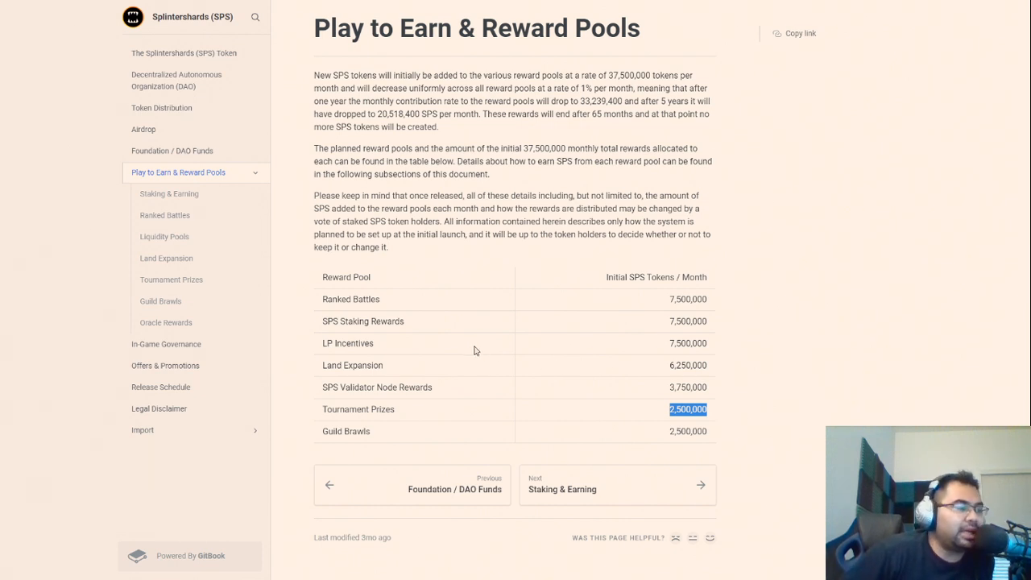
left_click(383, 435)
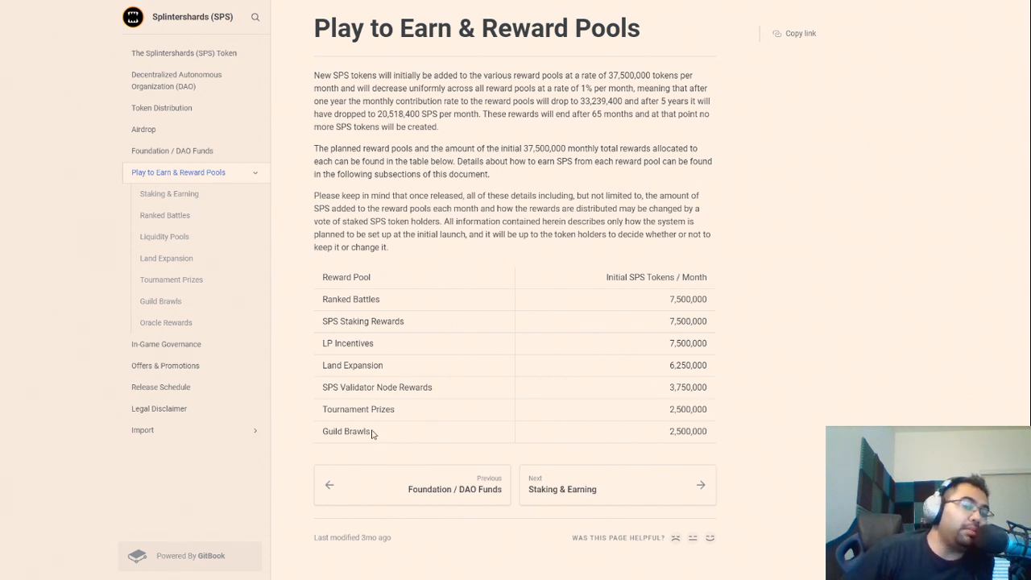
mouse_move(303, 417)
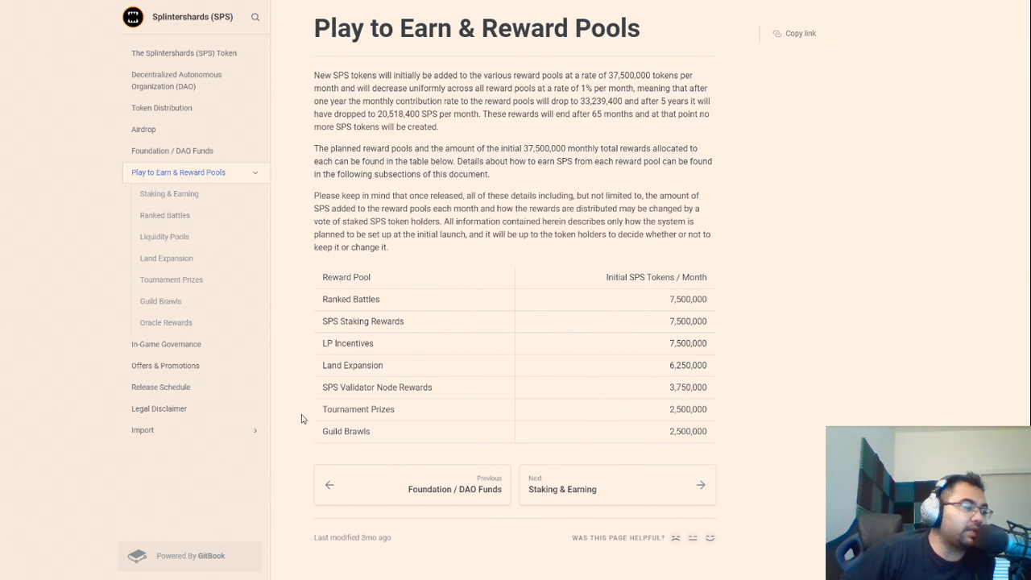
mouse_move(389, 438)
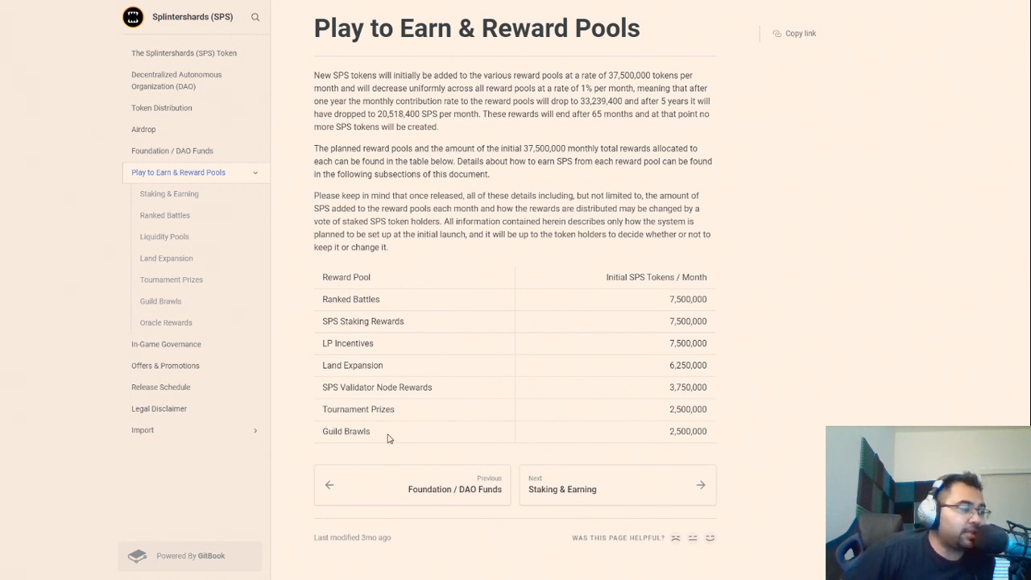
mouse_move(345, 322)
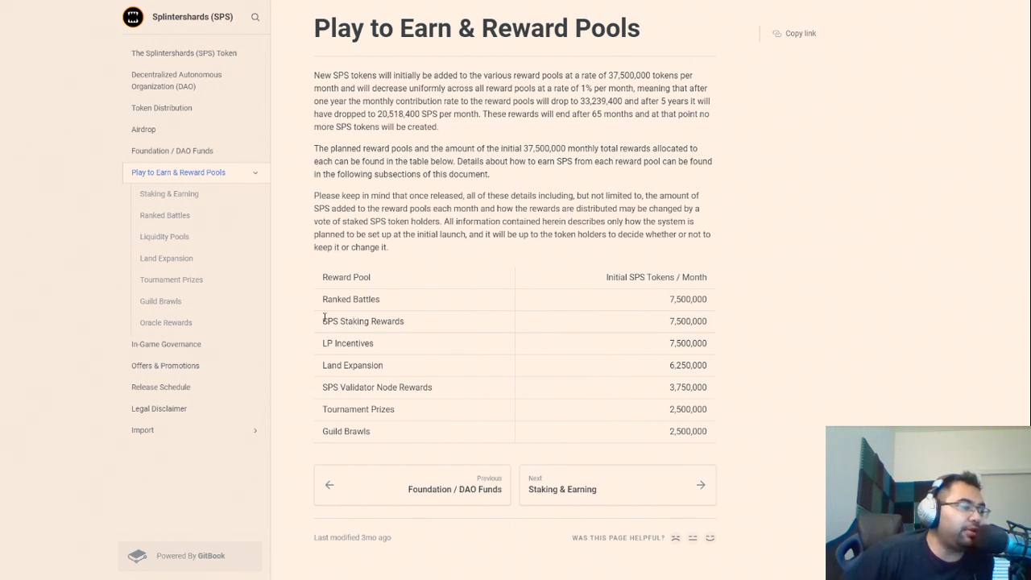
double_click(361, 321)
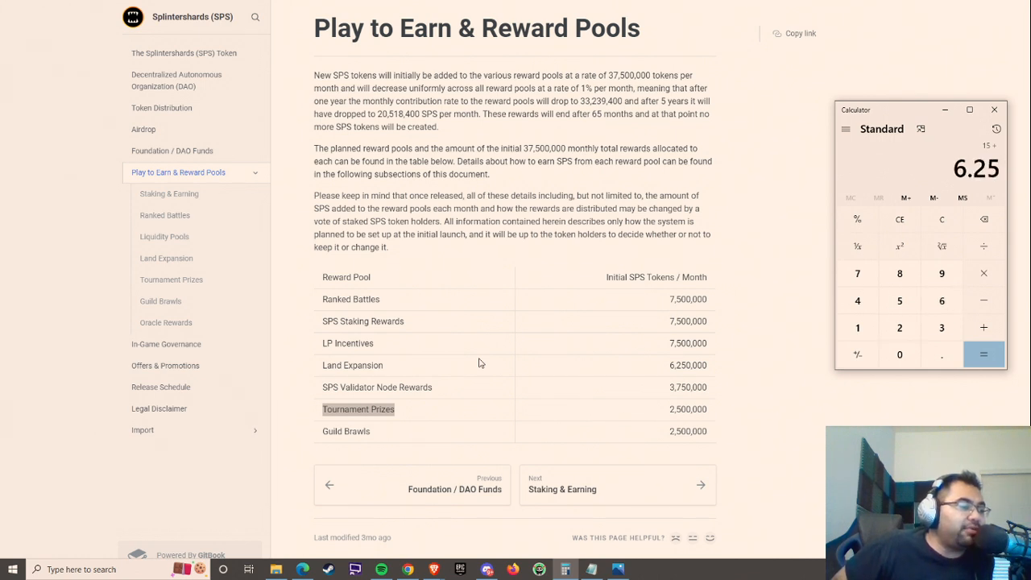
- Compute the reward pool figure in Calculator, then close it to return to the whitepaper
left_click(937, 354)
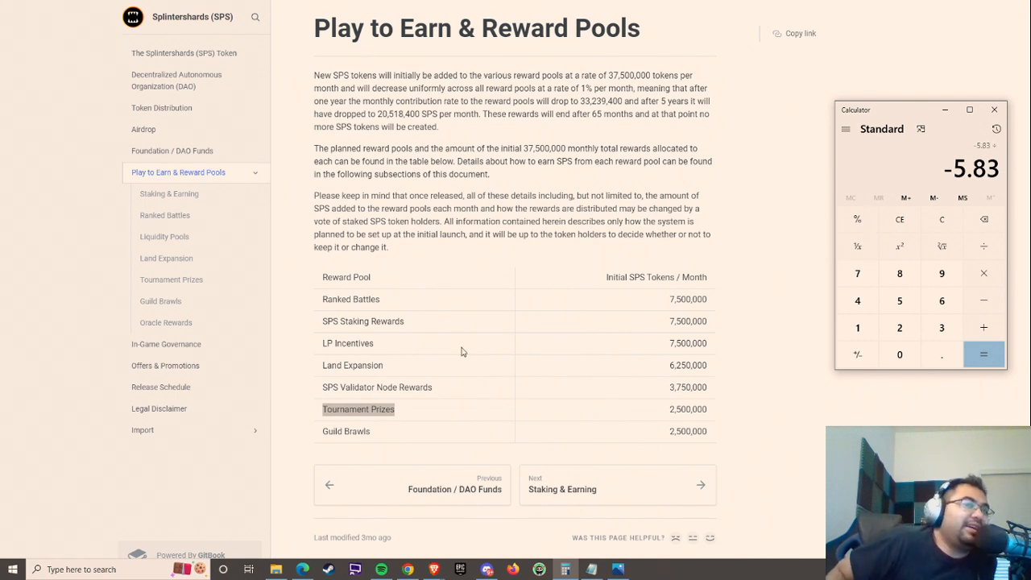
left_click(981, 354)
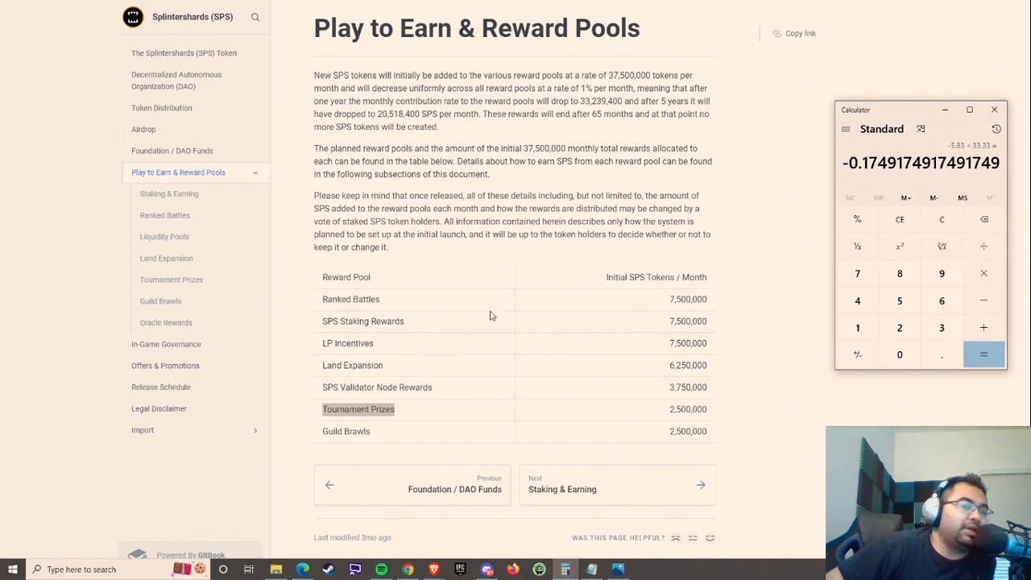
mouse_move(535, 222)
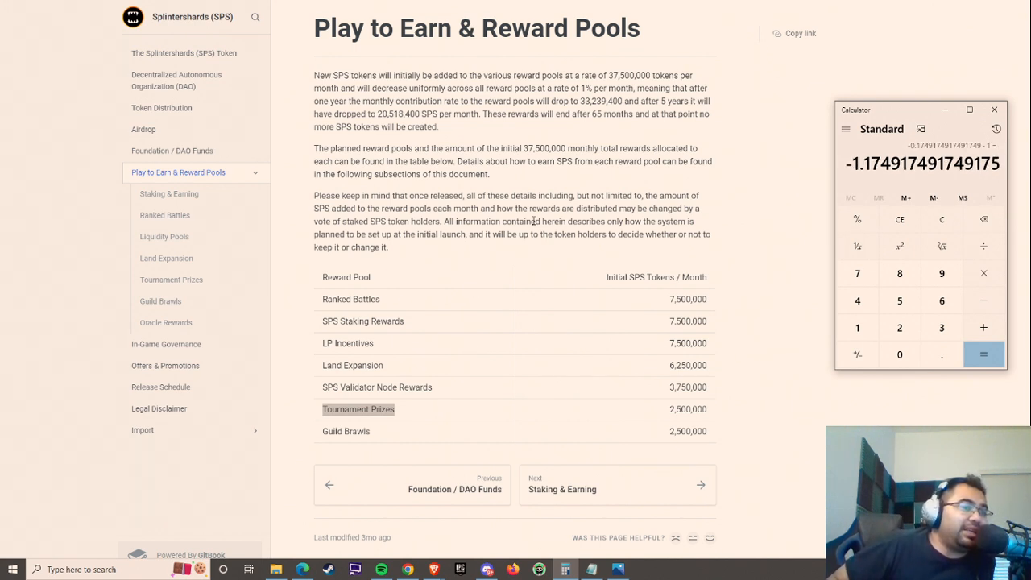
mouse_move(609, 177)
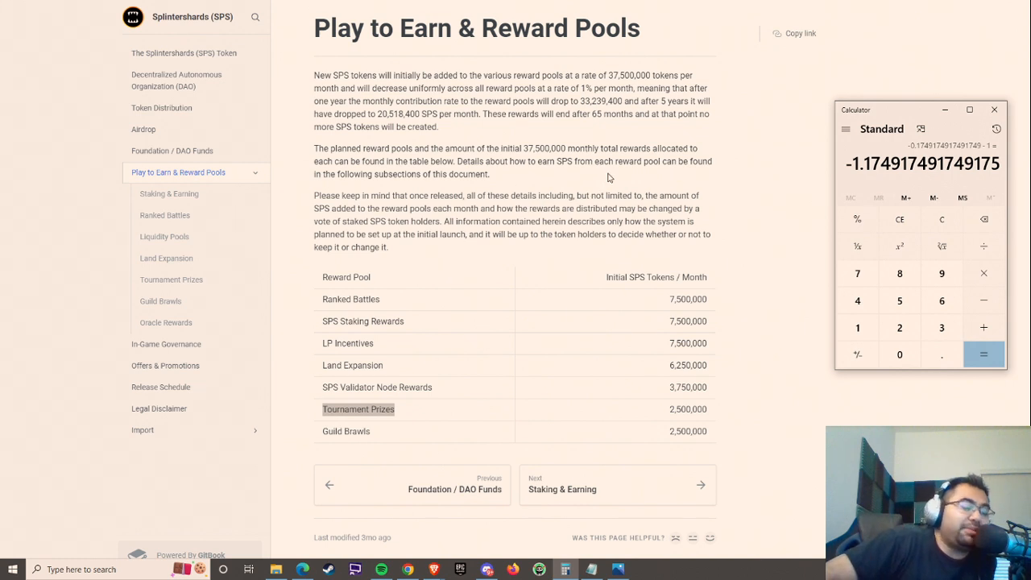
mouse_move(615, 164)
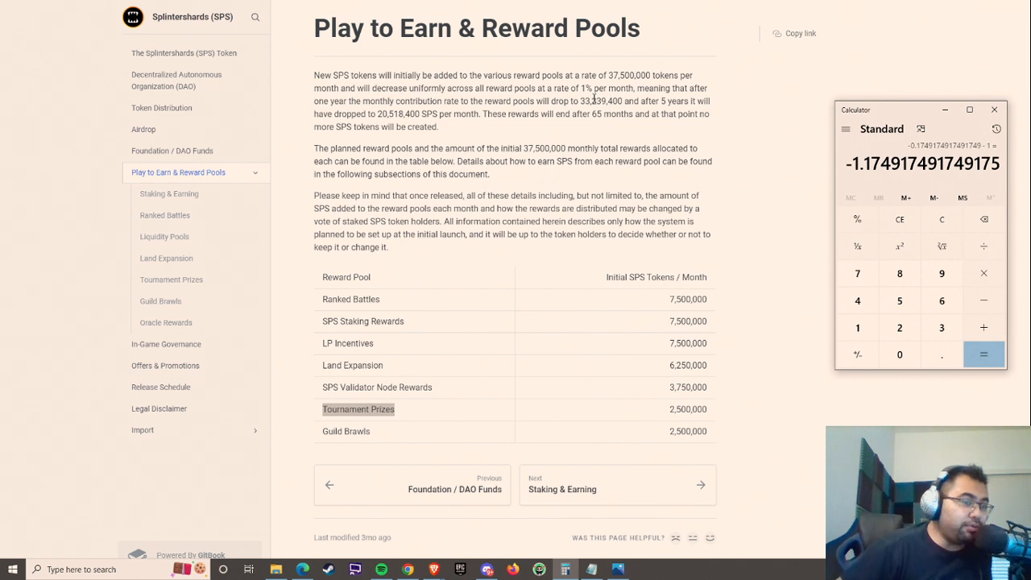
mouse_move(711, 306)
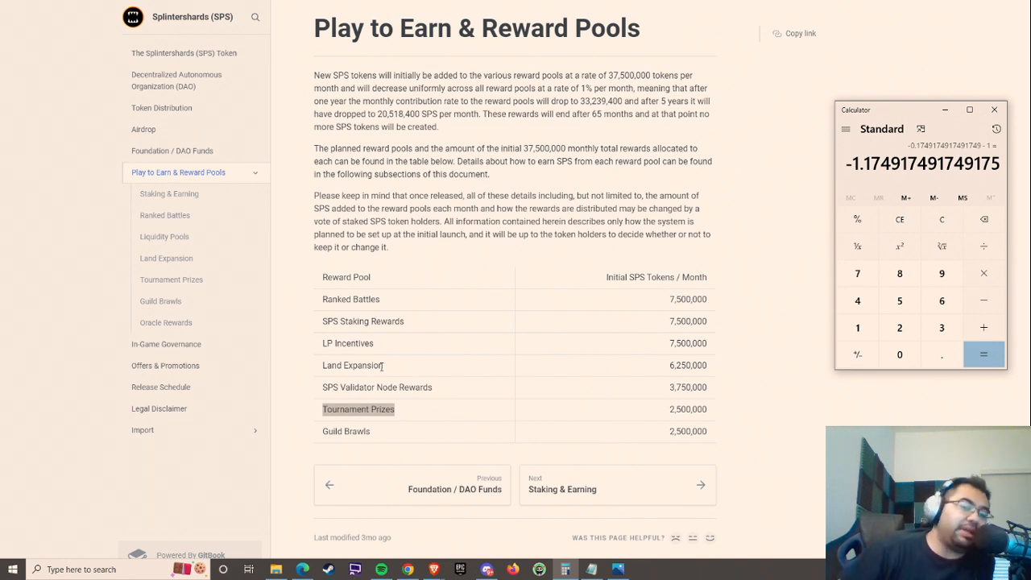
mouse_move(387, 361)
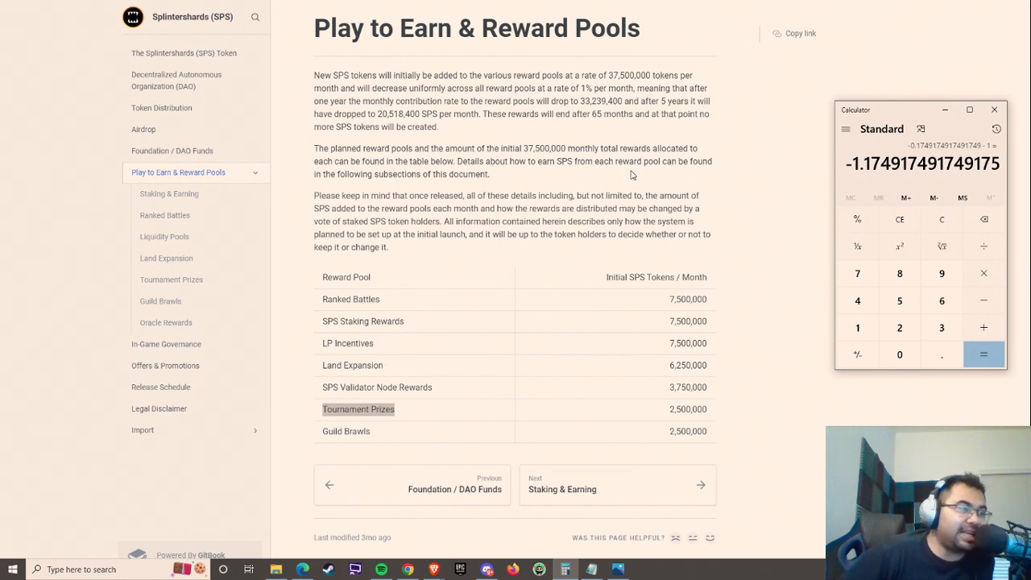
left_click(994, 110)
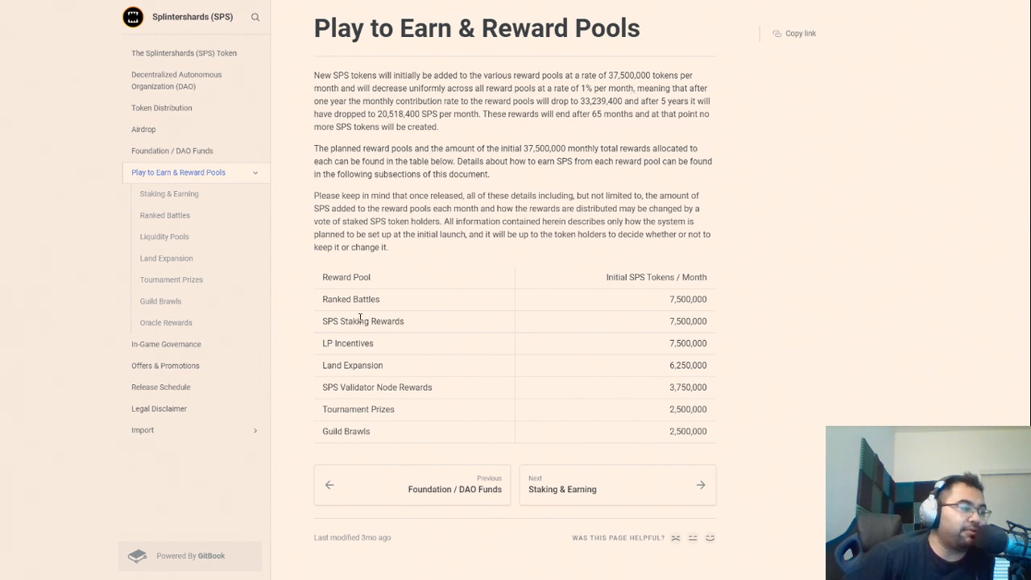
mouse_move(421, 322)
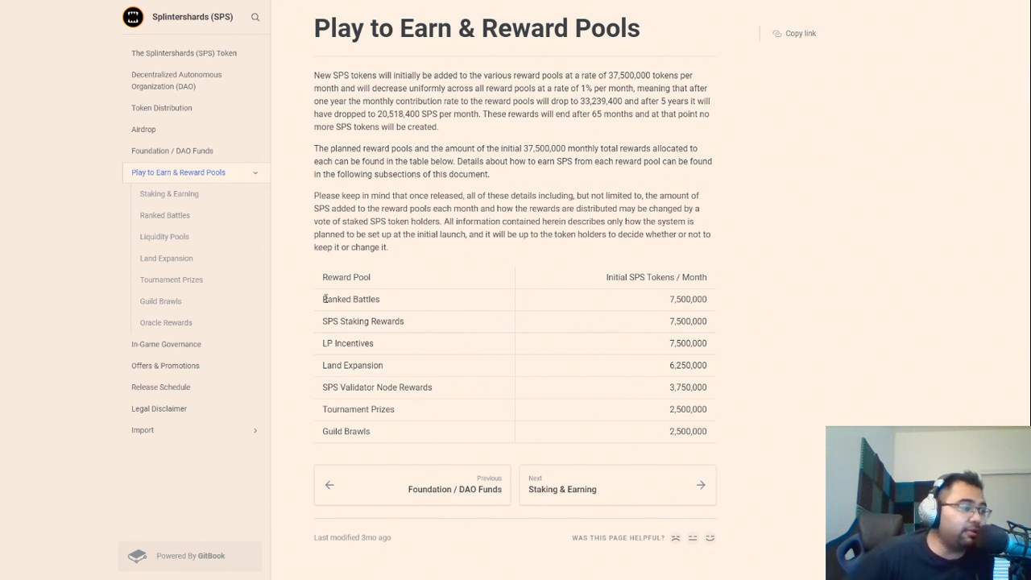
mouse_move(448, 302)
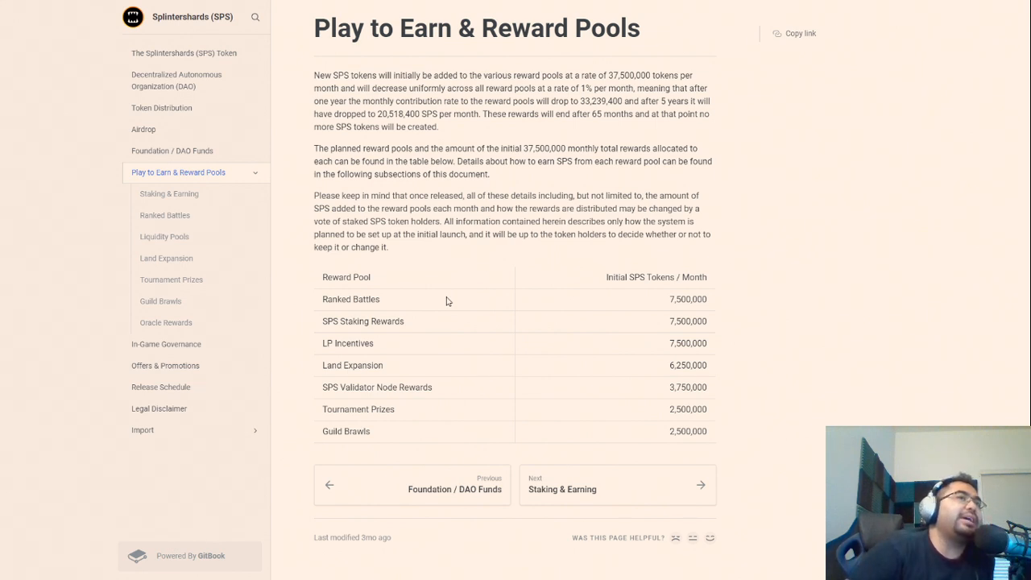
mouse_move(469, 297)
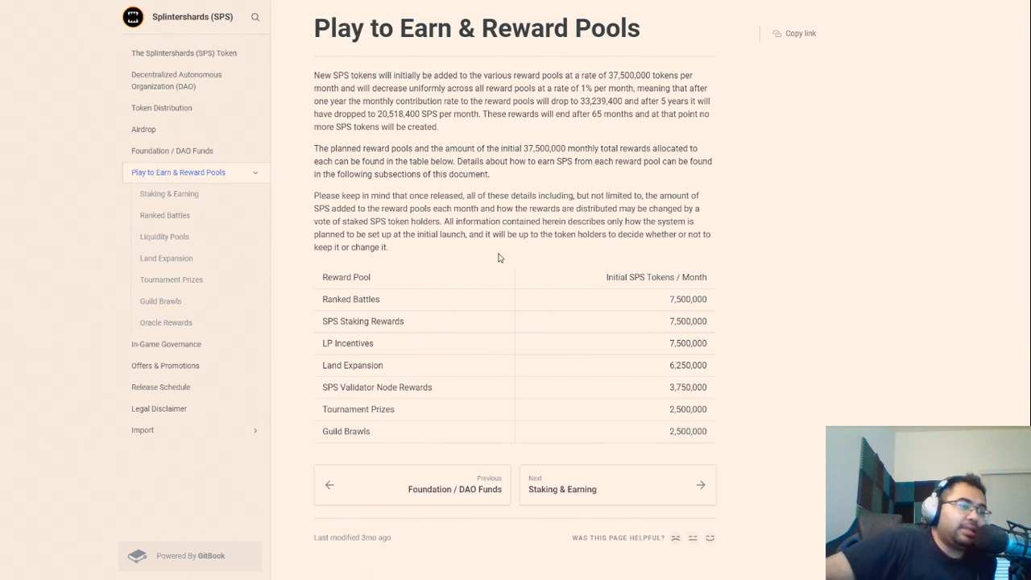
mouse_move(520, 264)
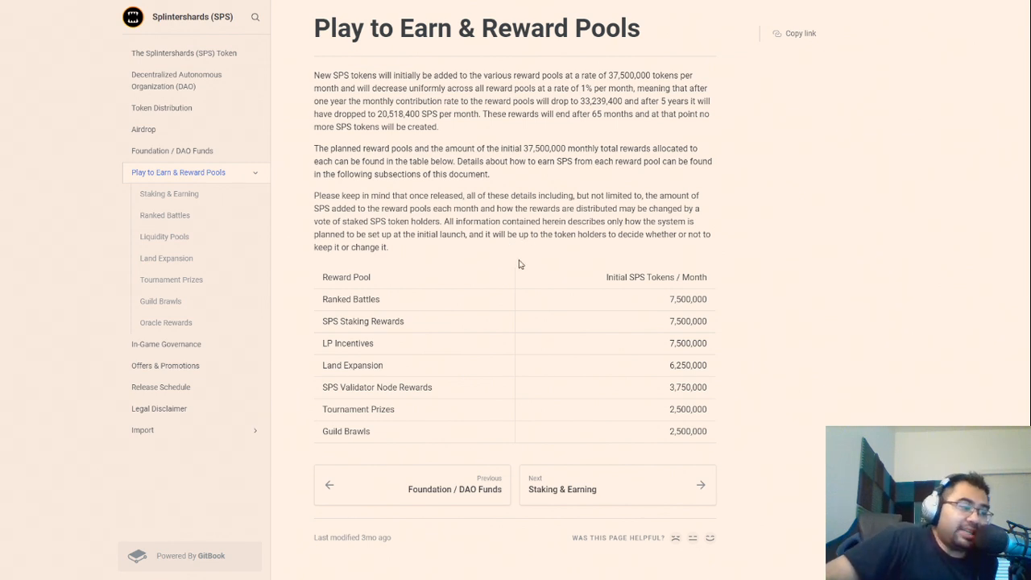
mouse_move(518, 257)
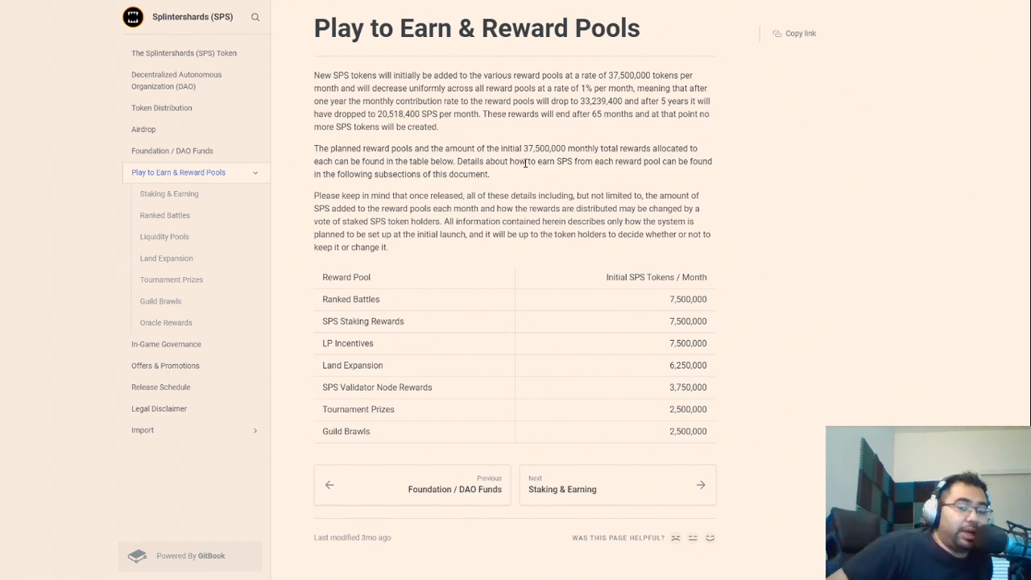
mouse_move(620, 243)
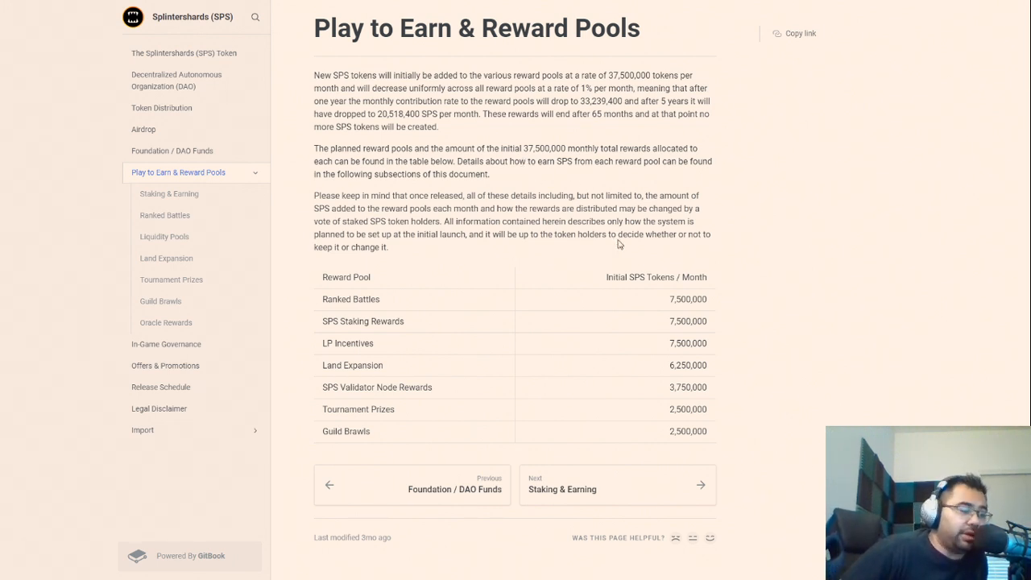
mouse_move(618, 338)
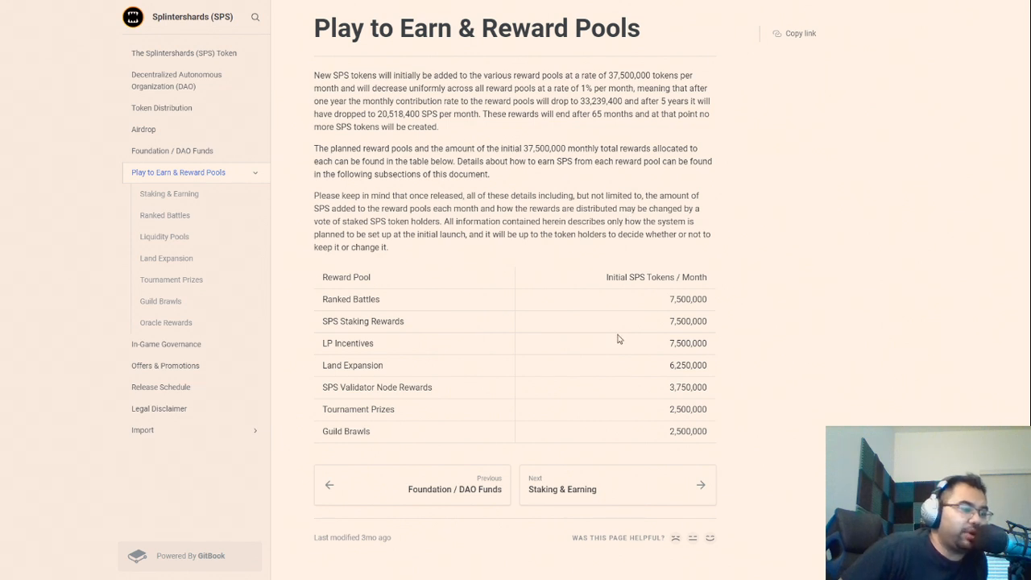
mouse_move(554, 328)
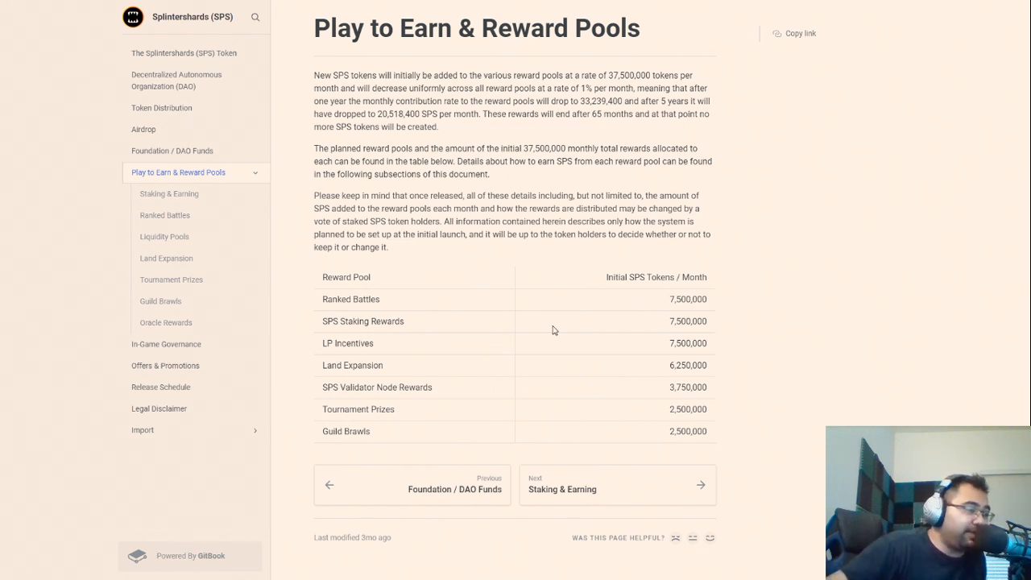
mouse_move(770, 239)
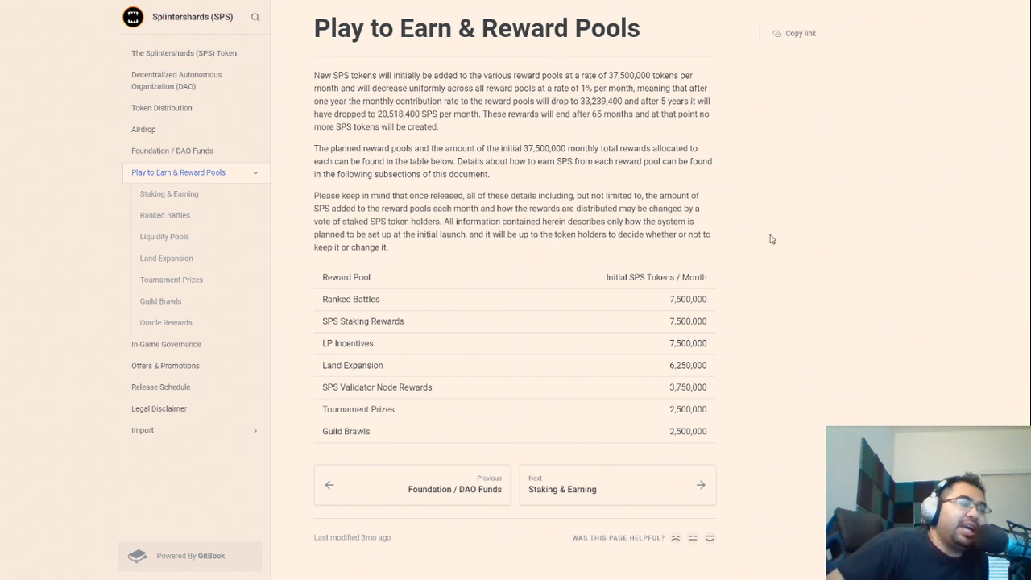
mouse_move(638, 192)
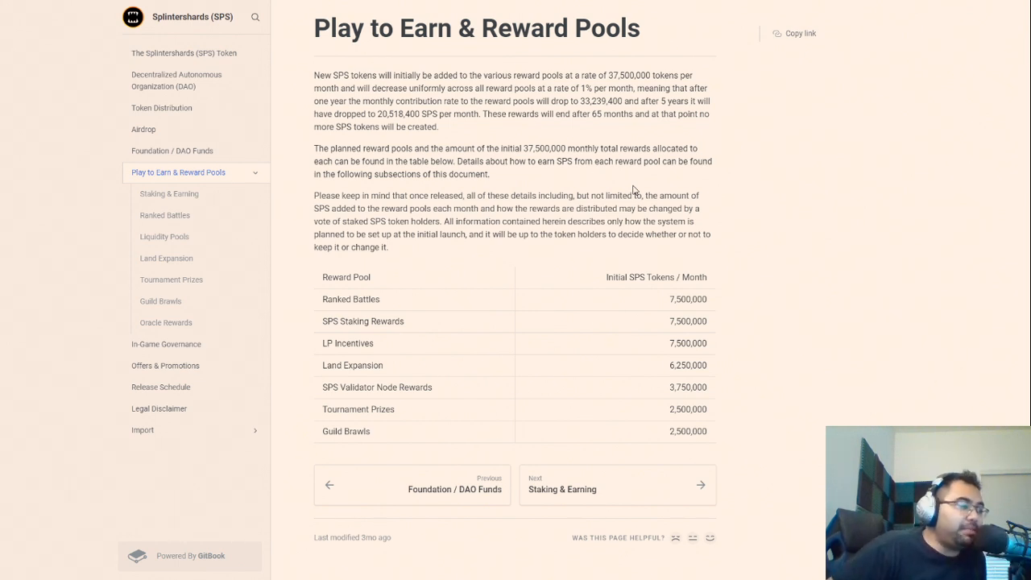
mouse_move(432, 390)
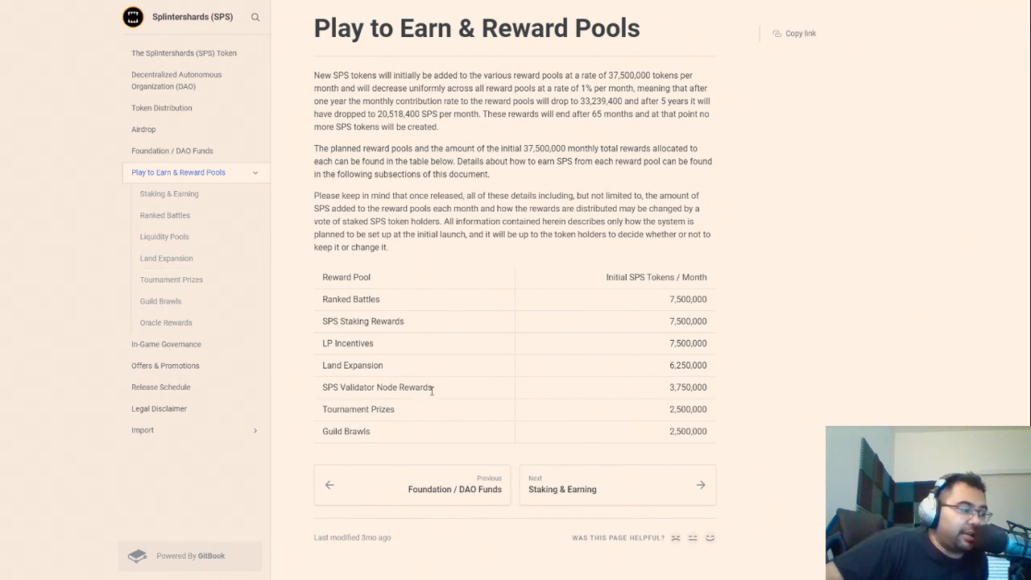
mouse_move(396, 317)
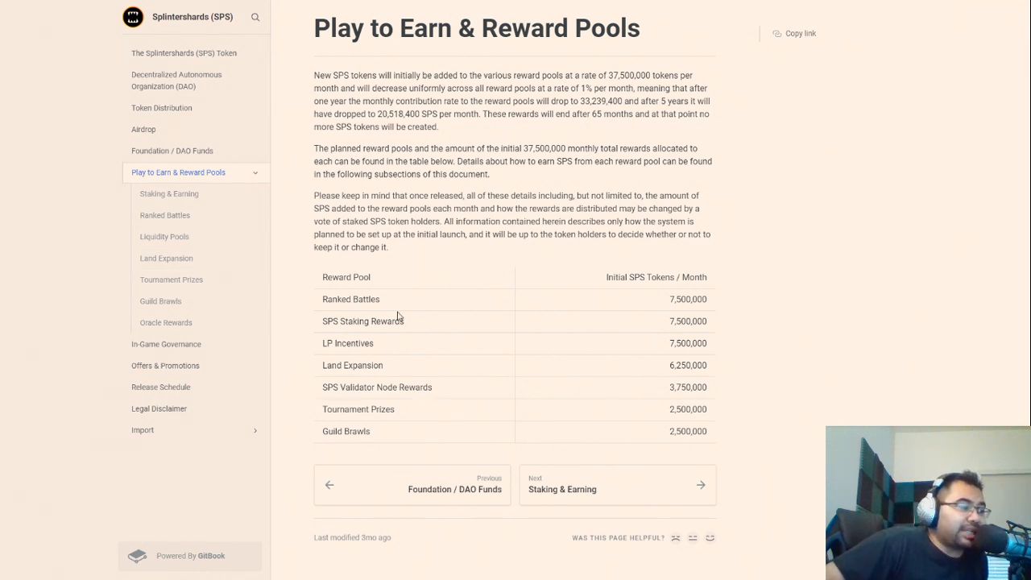
double_click(345, 343)
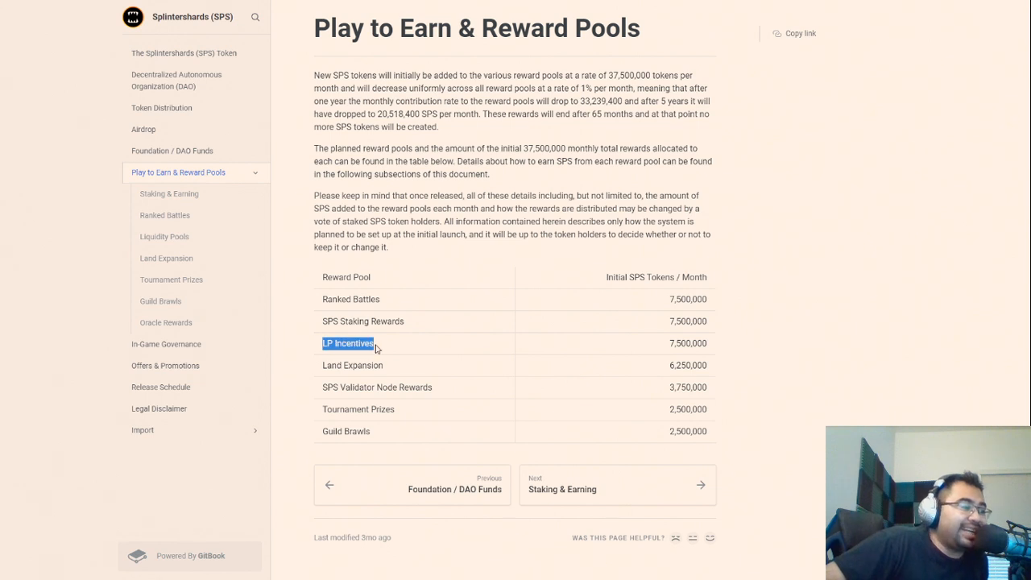
left_click(346, 343)
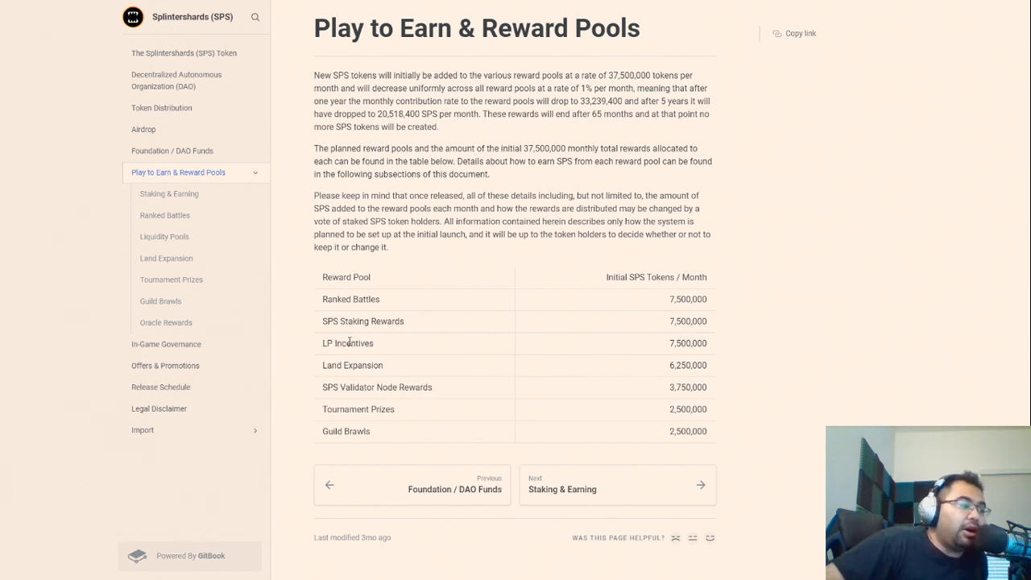
mouse_move(361, 324)
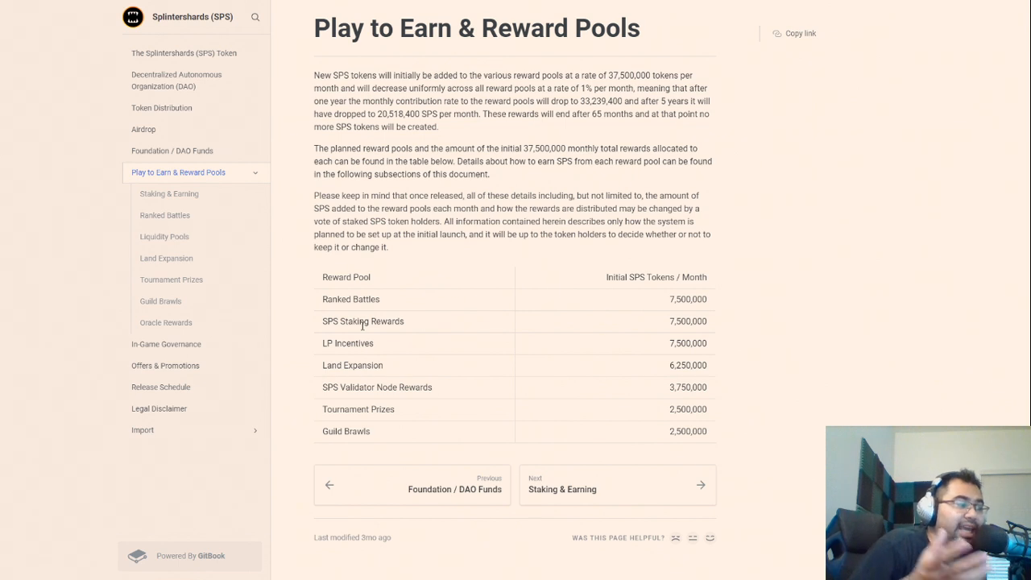
mouse_move(427, 325)
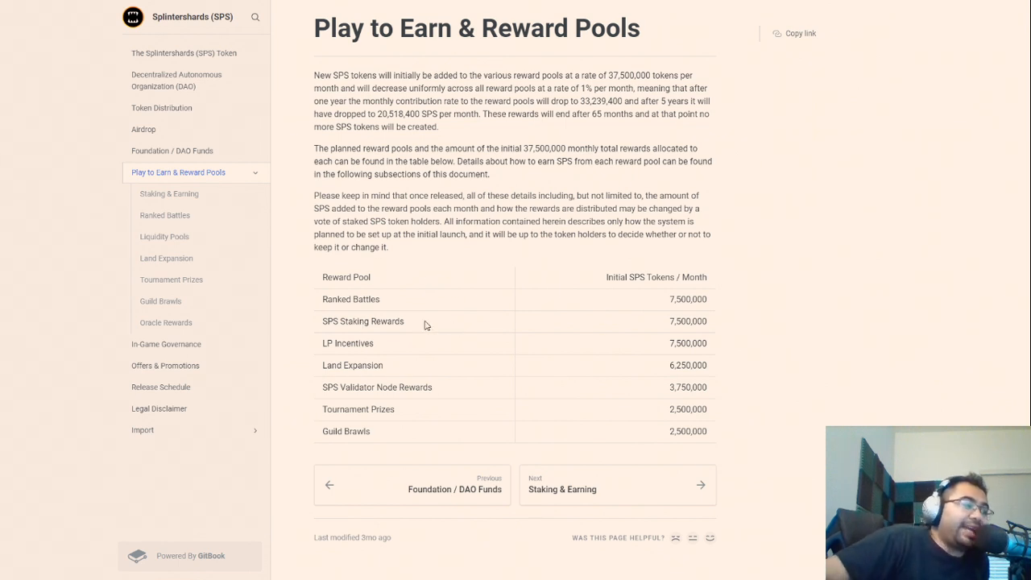
double_click(374, 387)
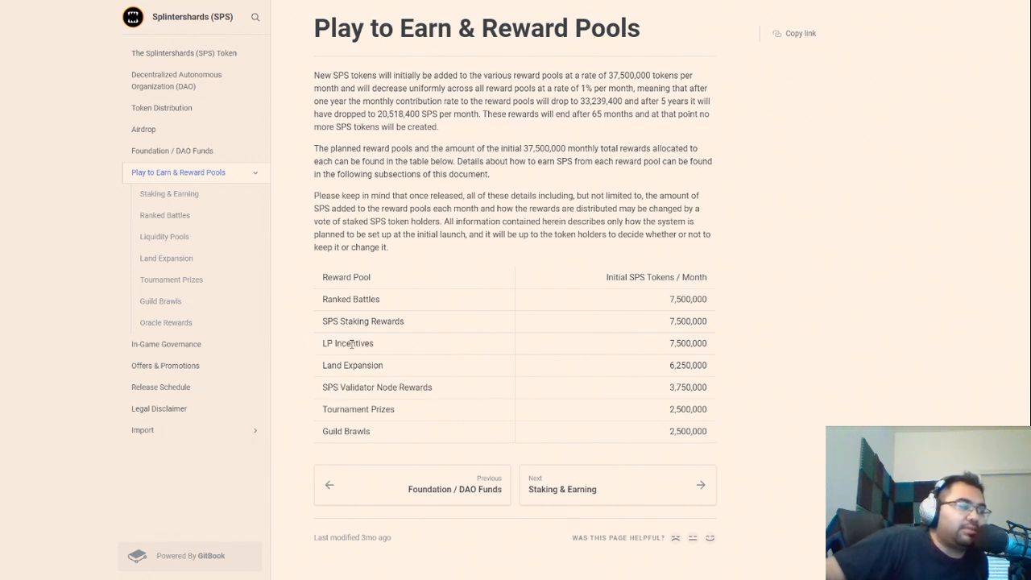
mouse_move(360, 341)
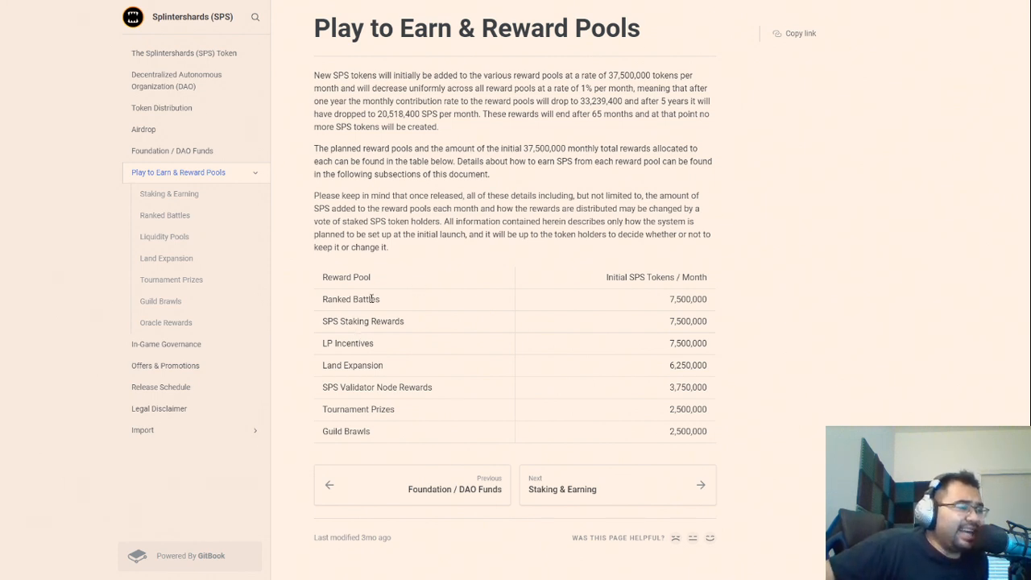
mouse_move(343, 325)
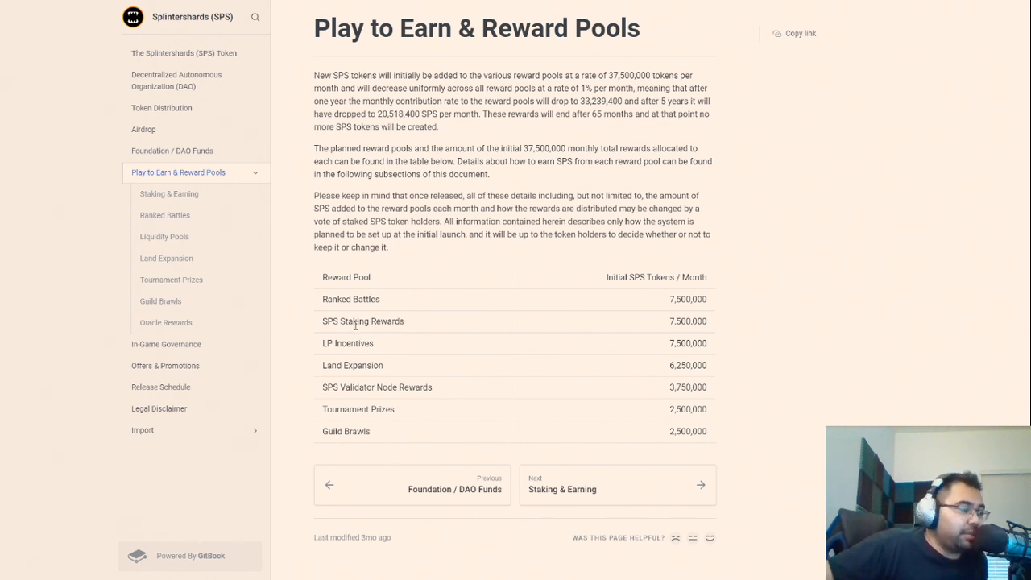
mouse_move(334, 300)
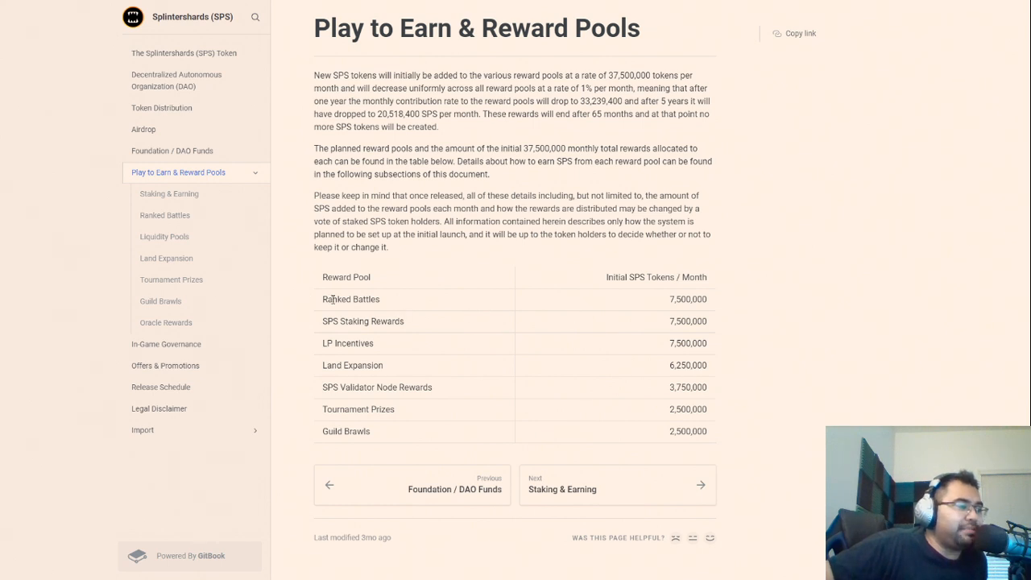
double_click(348, 298)
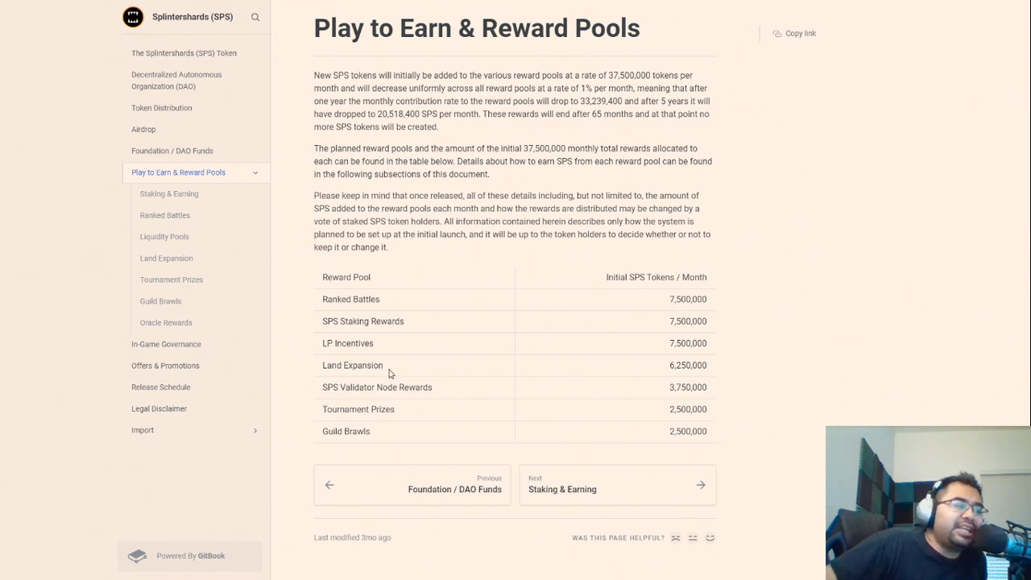
double_click(351, 364)
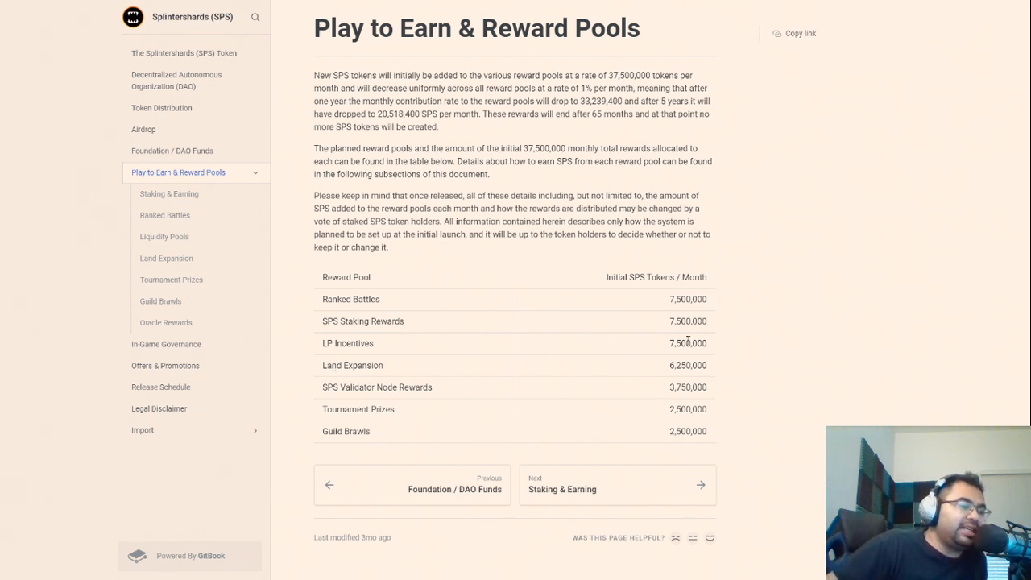
mouse_move(680, 303)
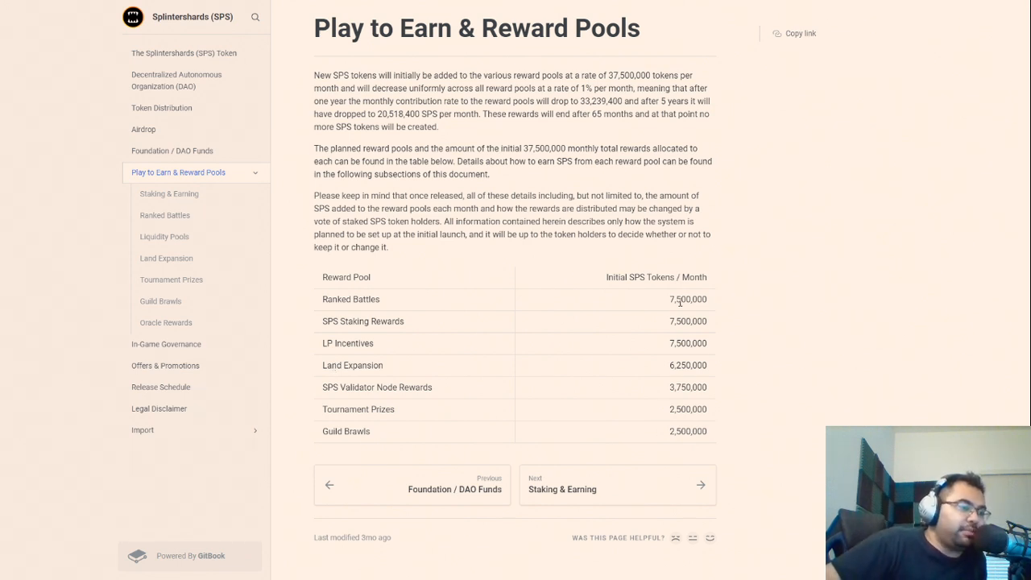